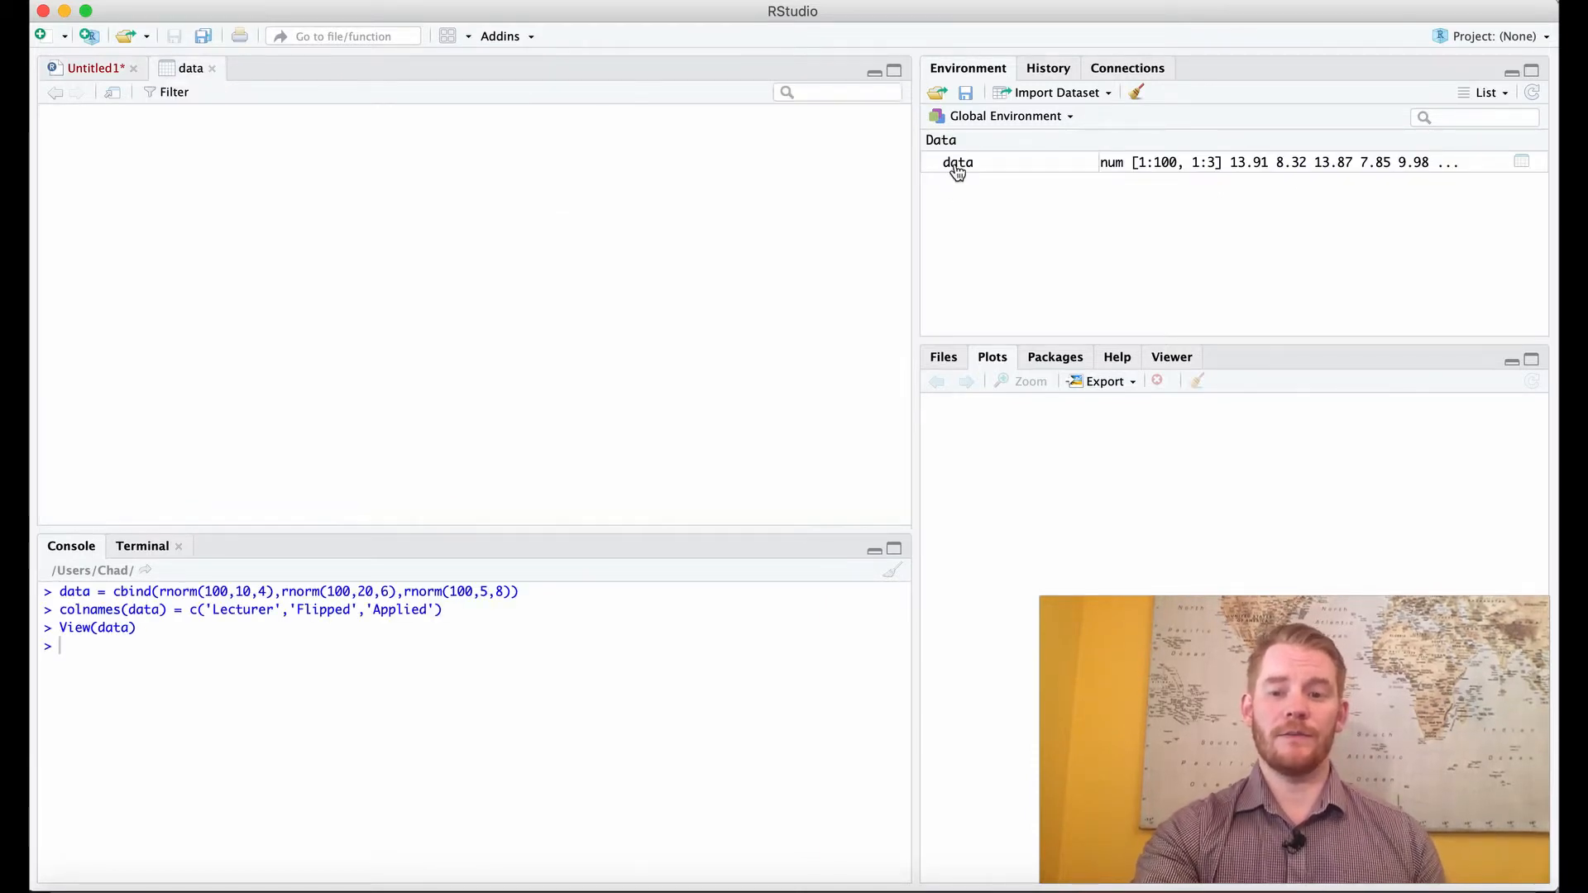
View the simulated data table, then return to the untitled script with the data-creation code
left_click(190, 68)
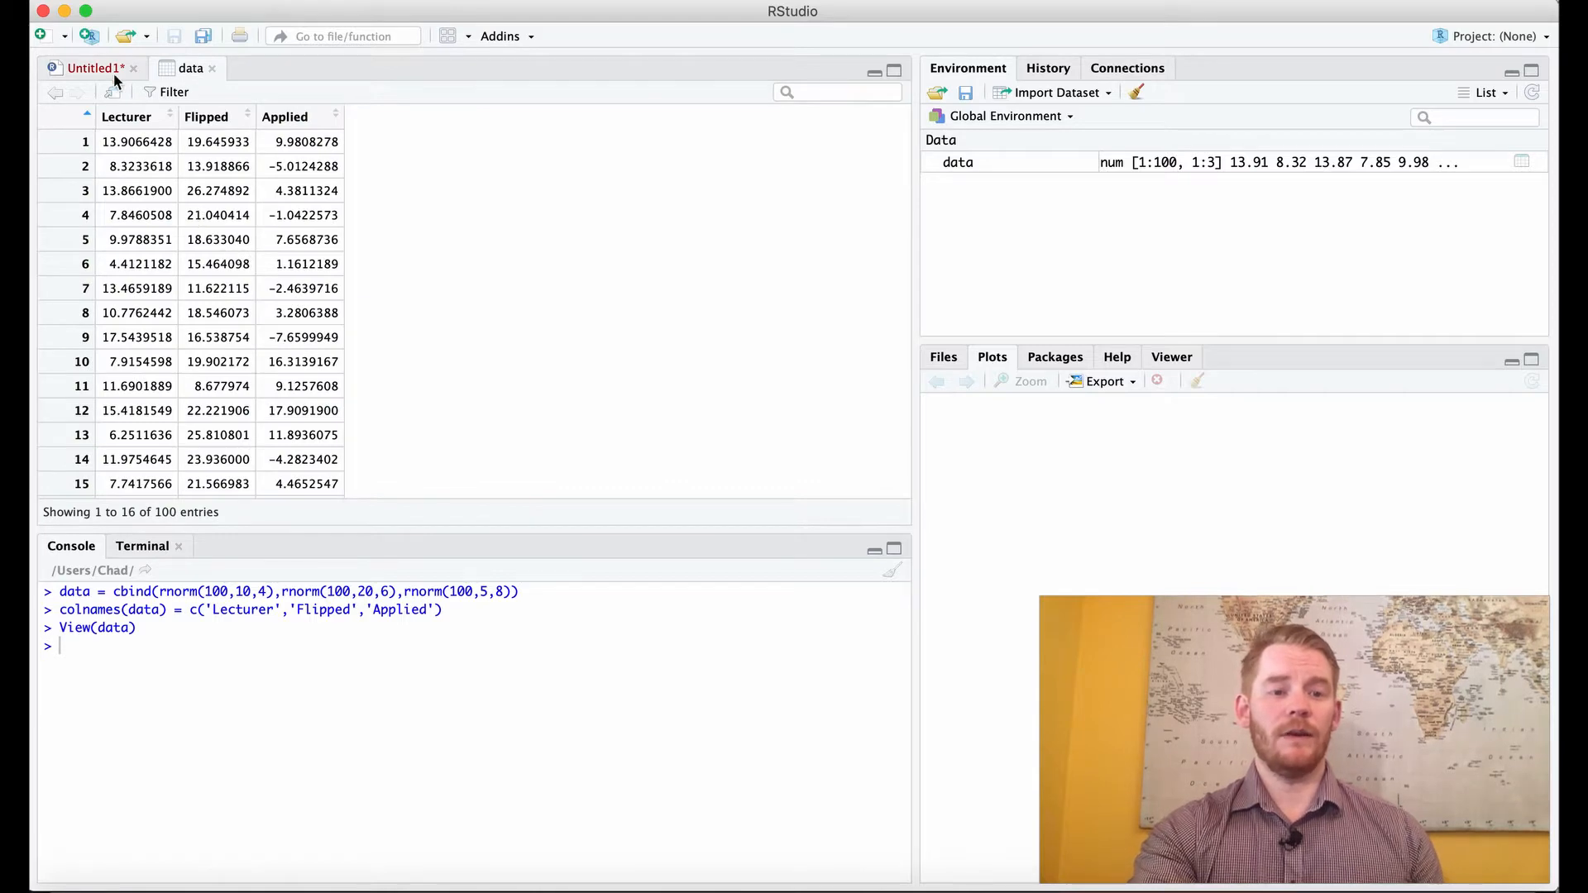
left_click(91, 68)
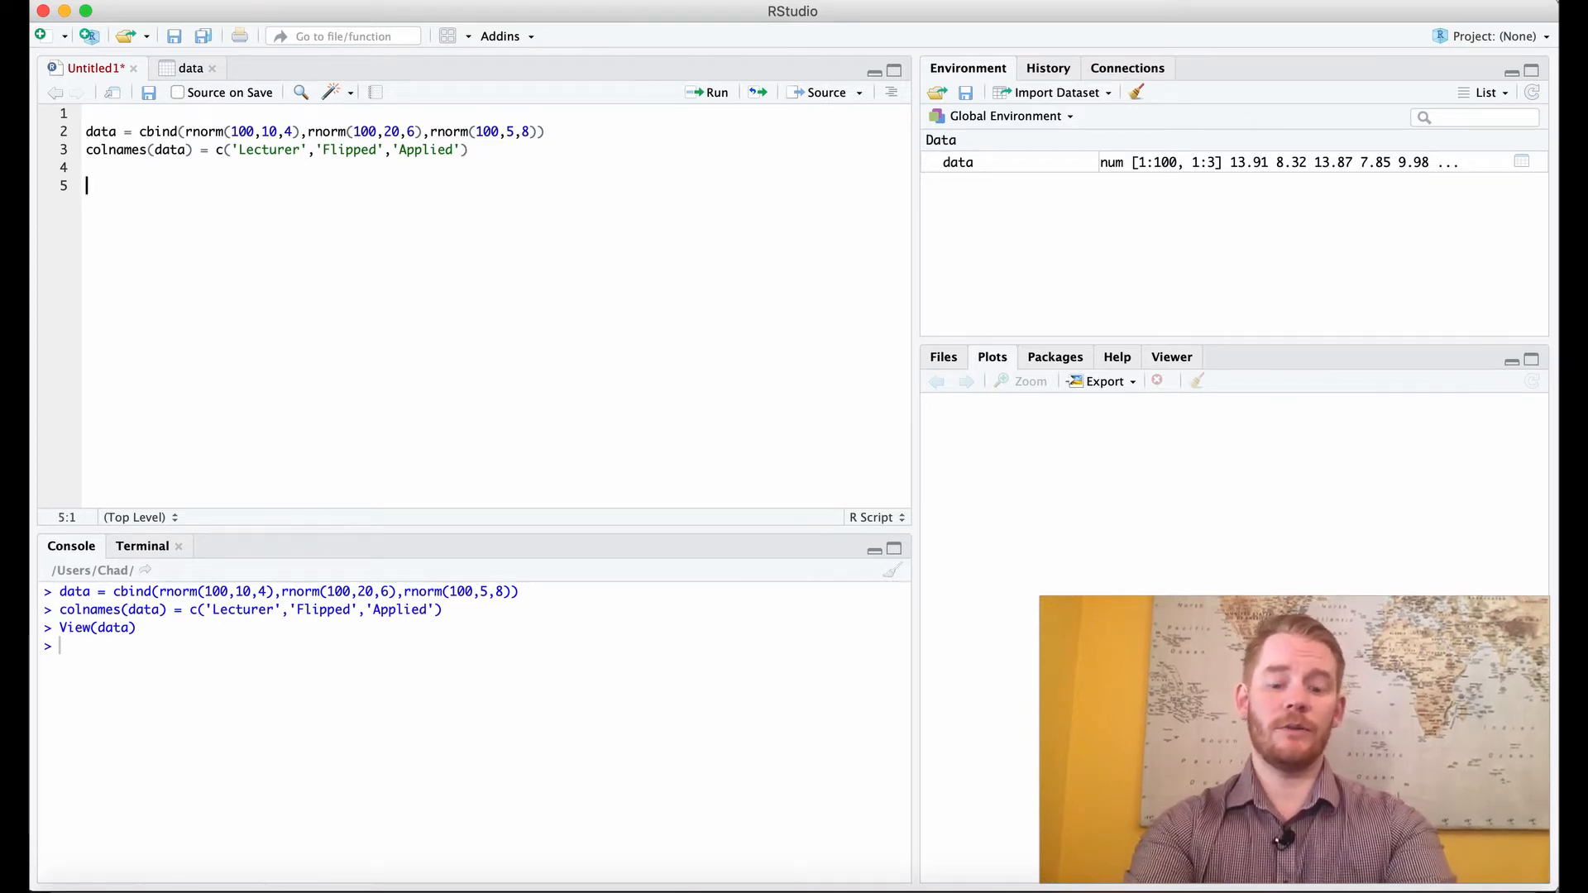
Write par(mfrow = c(2,3)) and hist(data[,1]) to start a 2-by-3 grid of column histograms
type("par(")
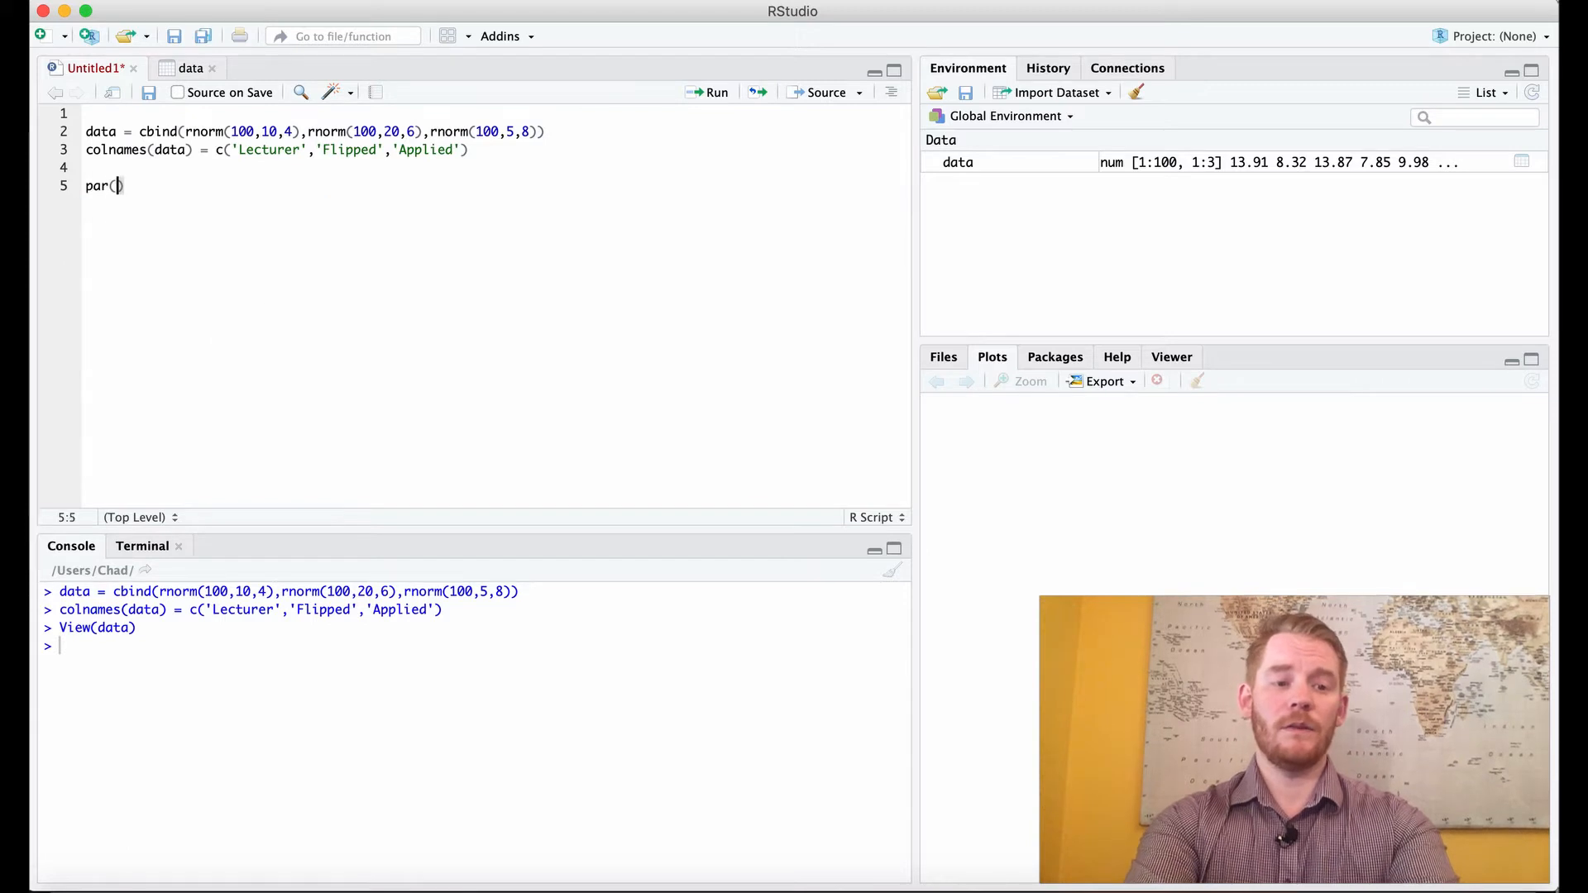
type("mfrow")
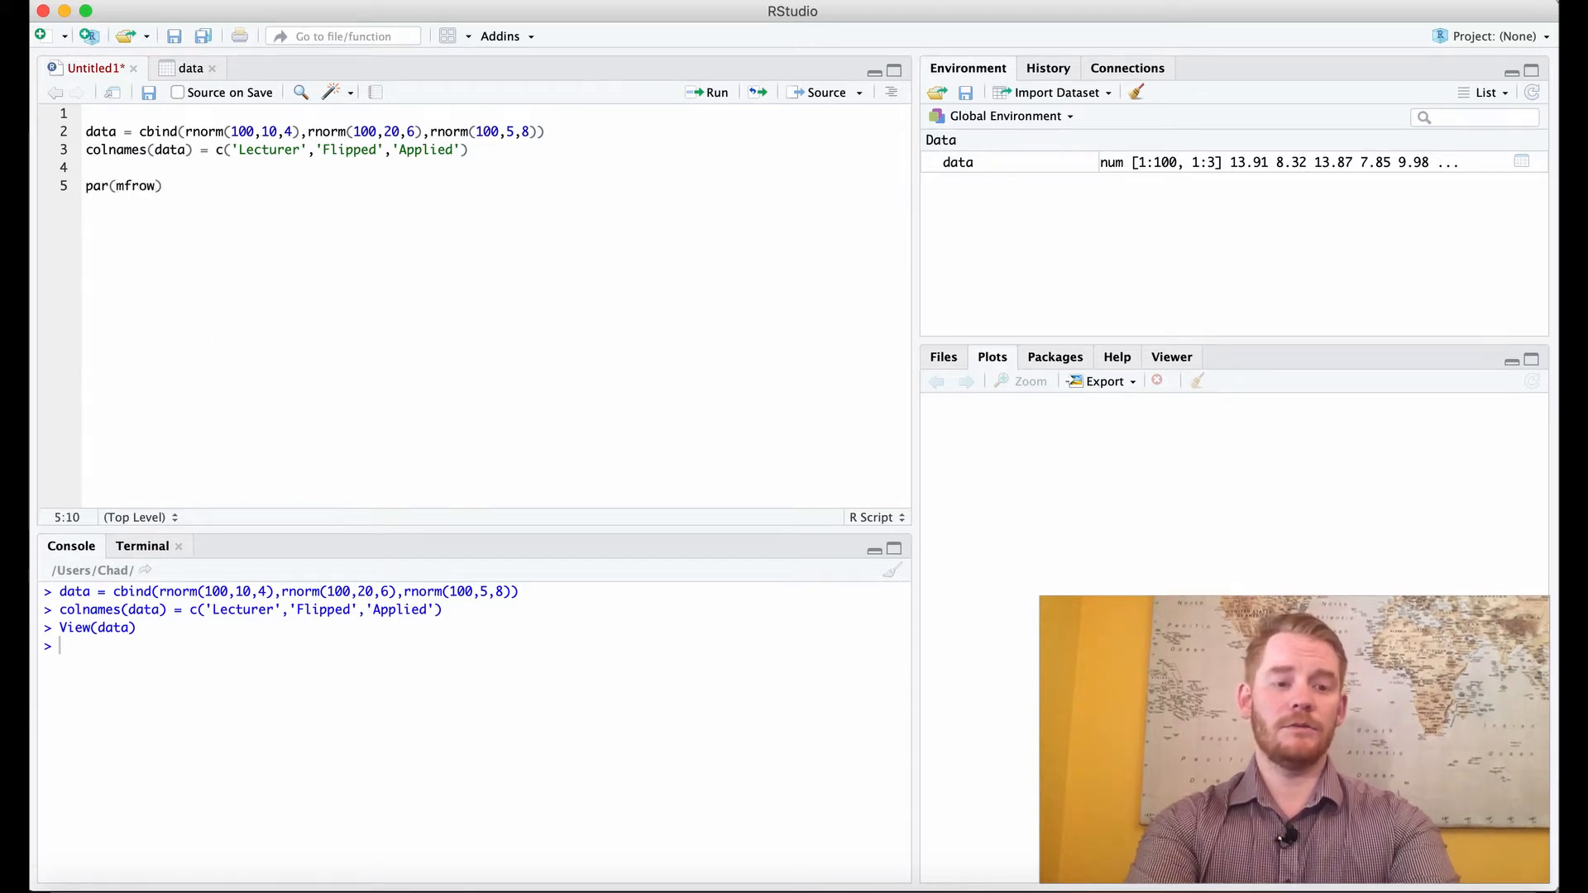
type("= c(2,")
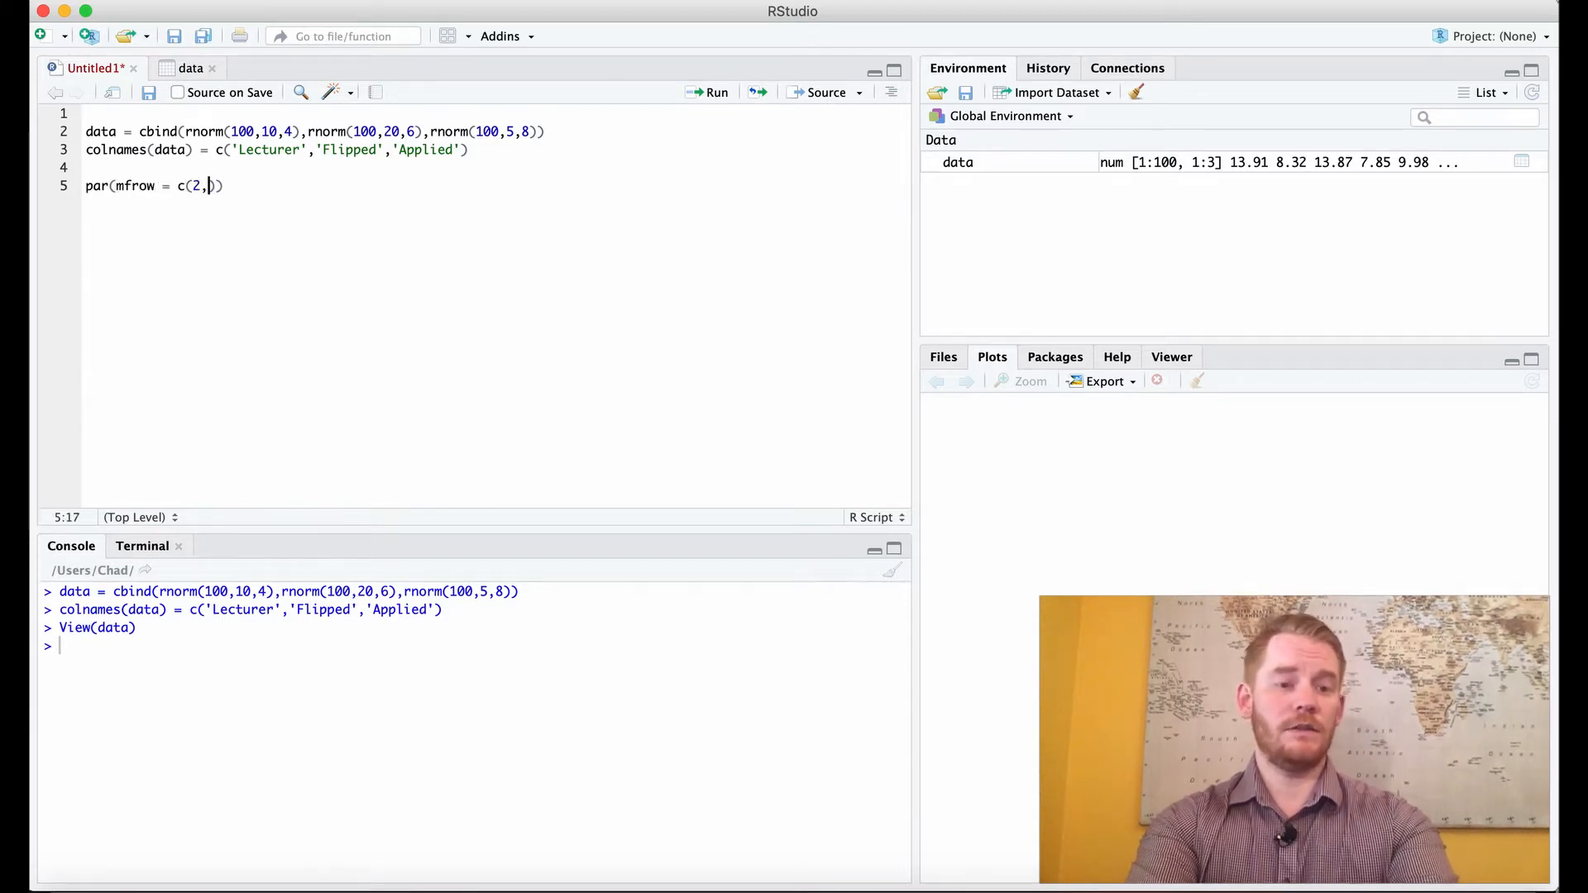
type("3)")
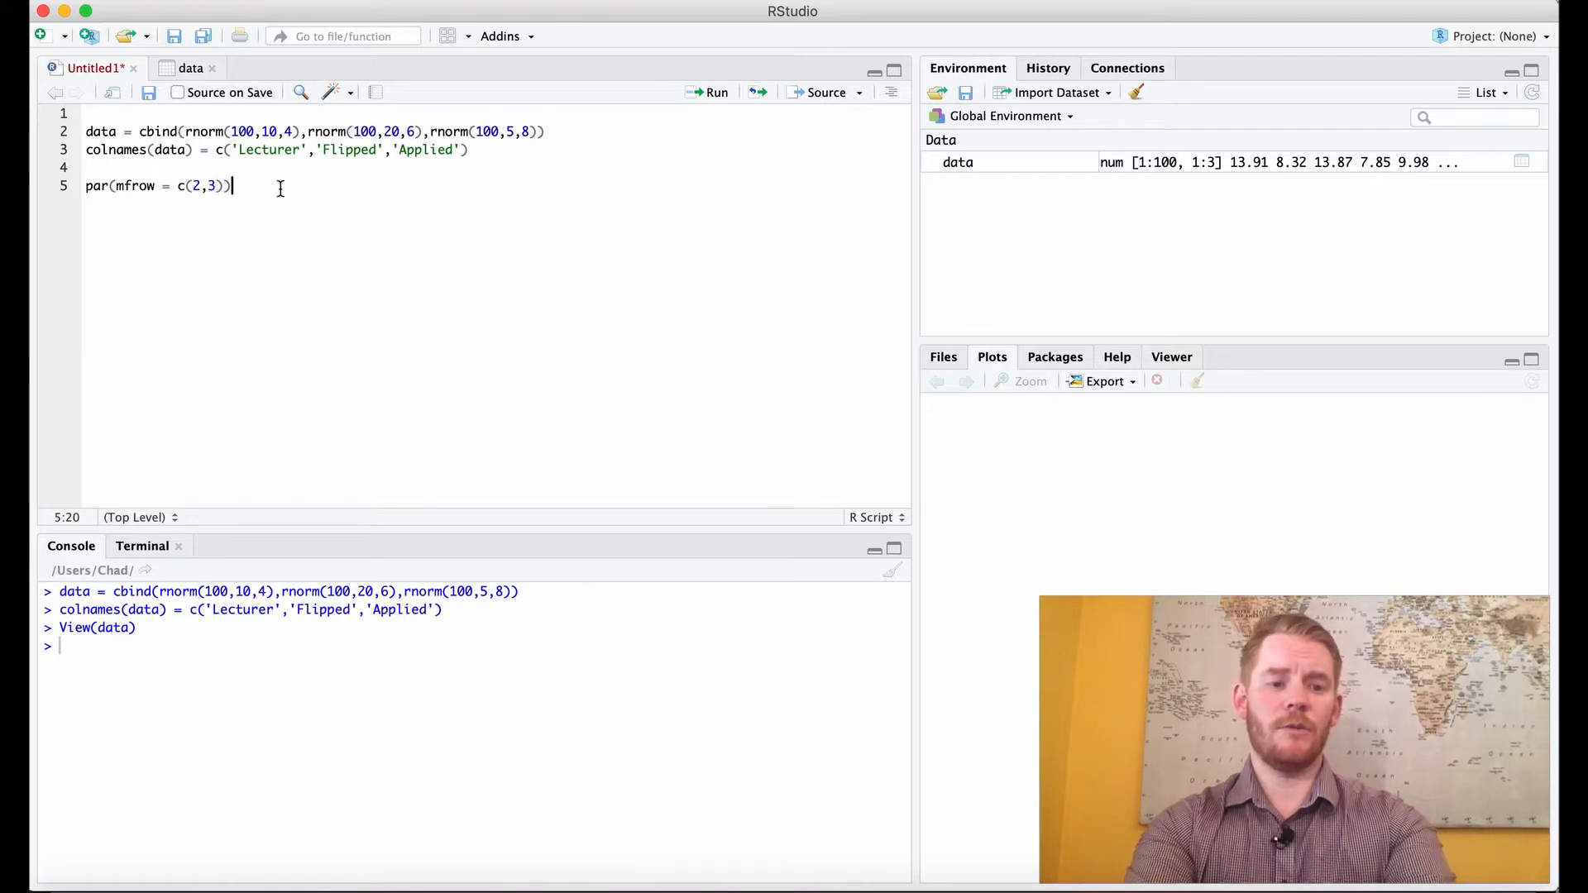
type("hist(")
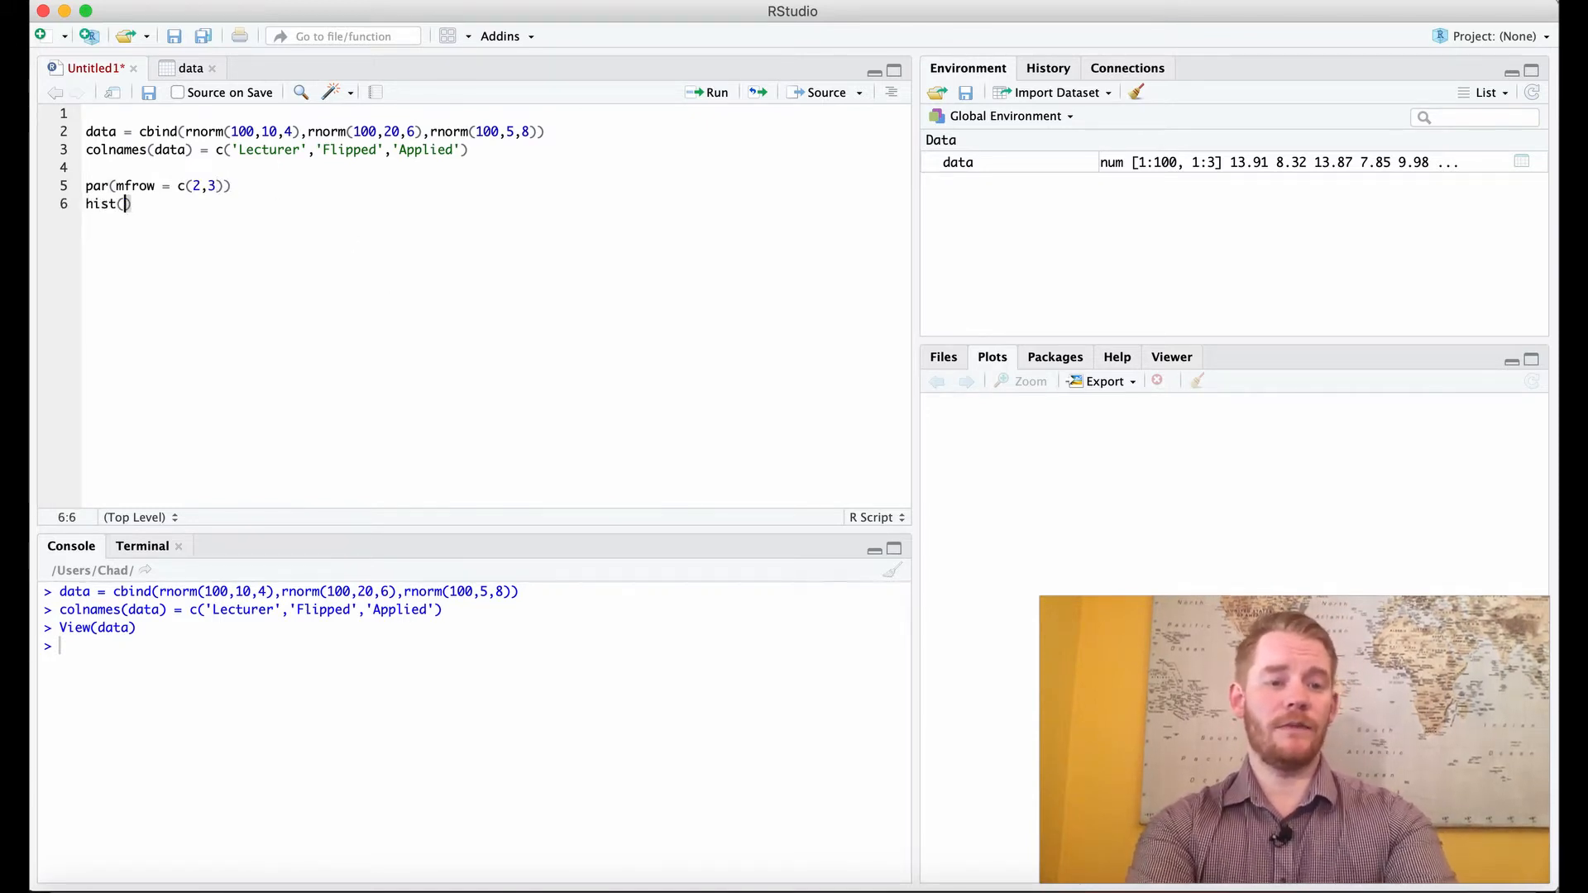
type("atap,")
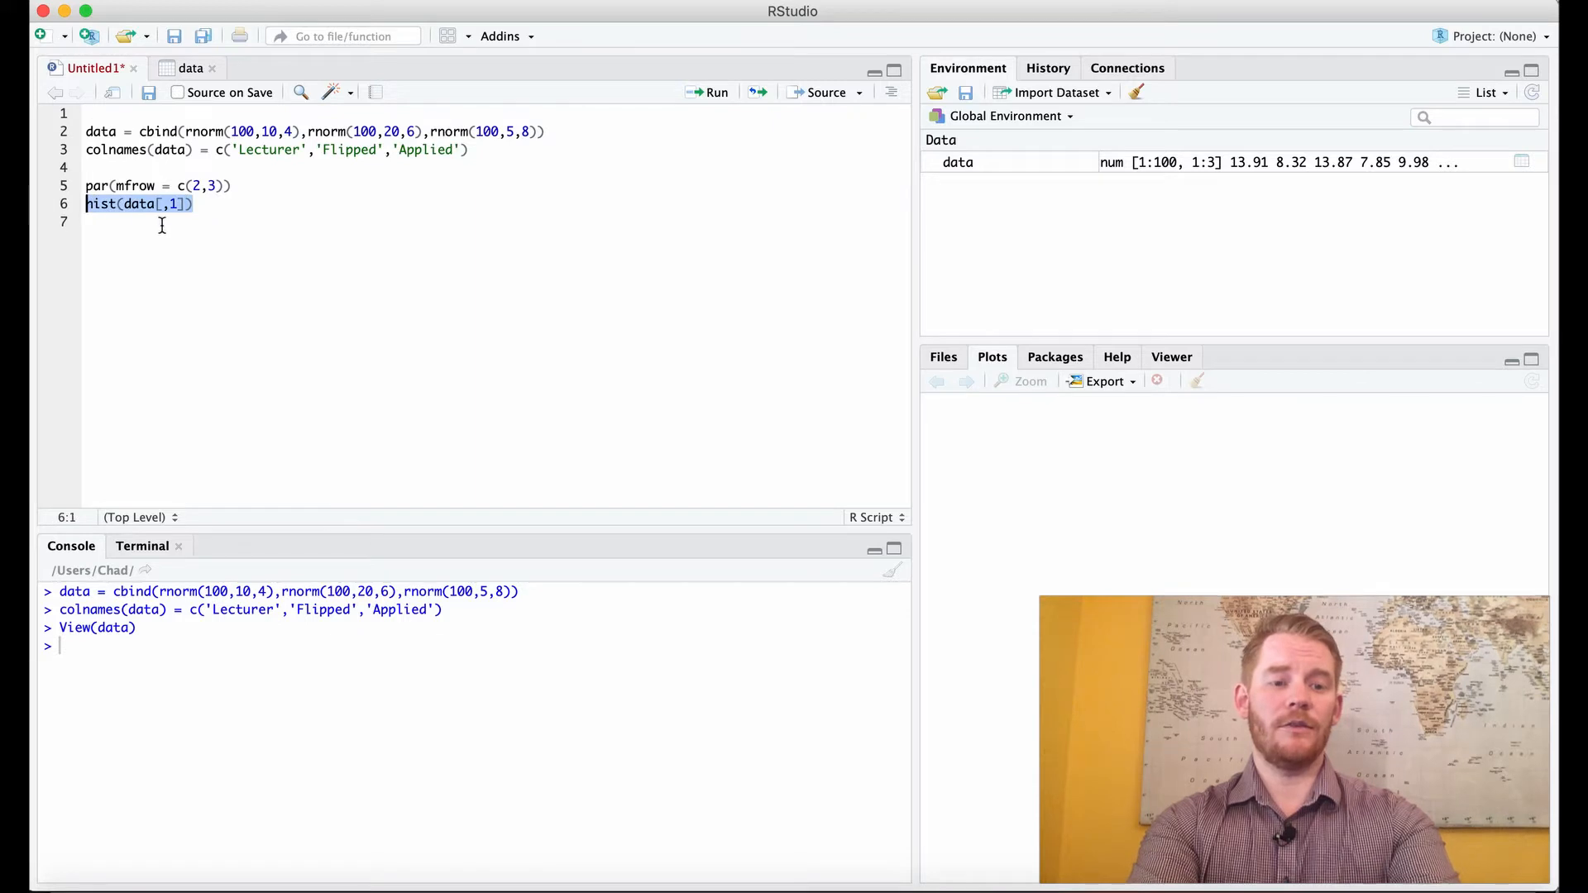
type("hist(data[,1])")
type("hist(data[,3])")
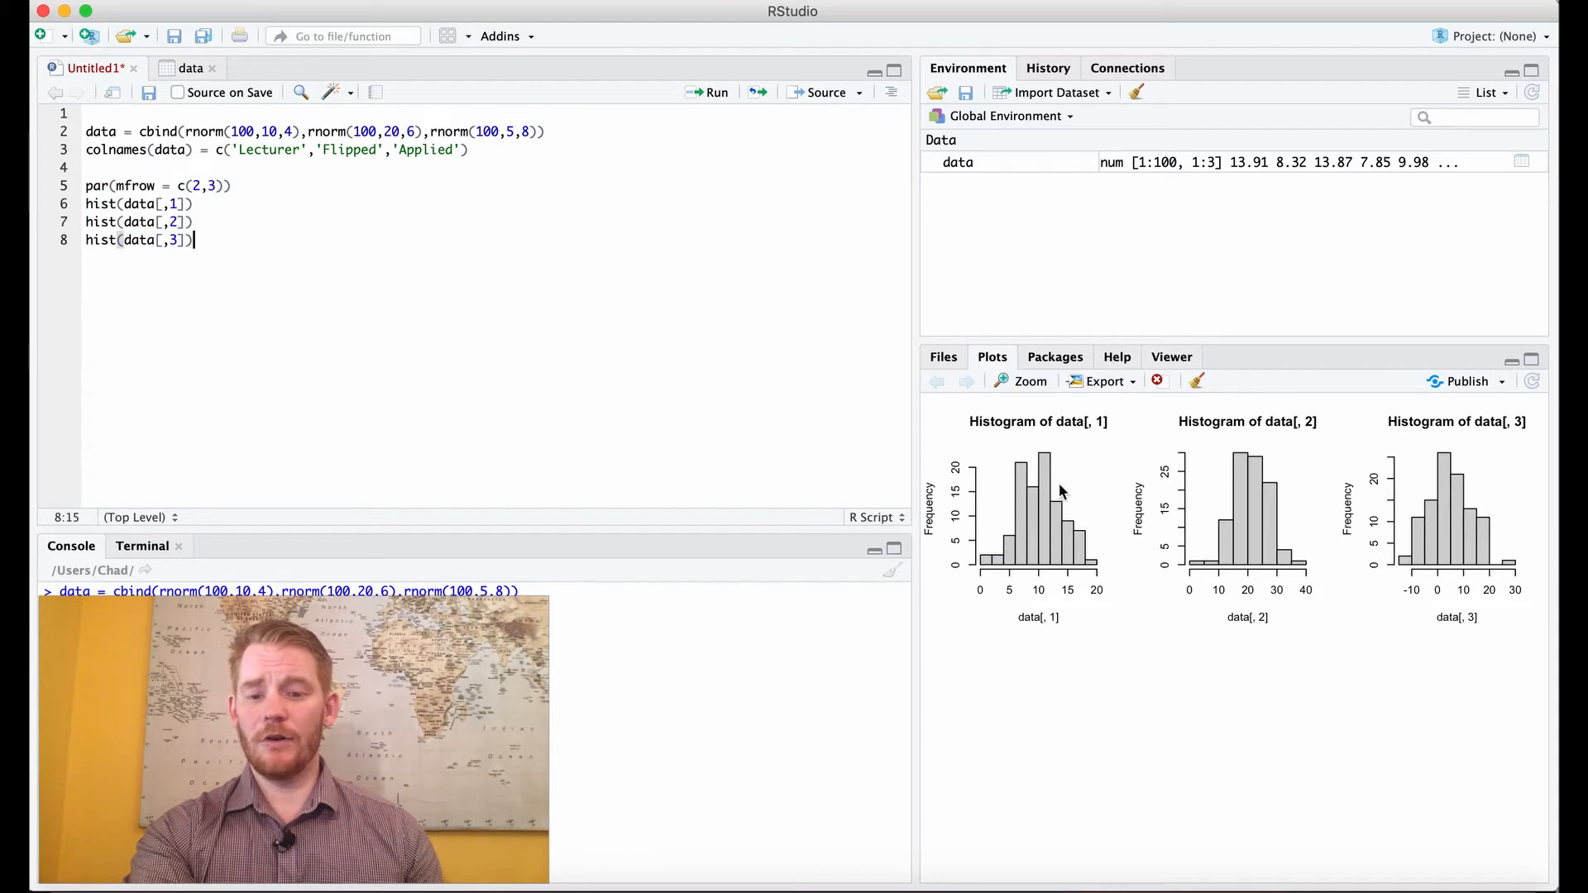
mouse_move(1257, 453)
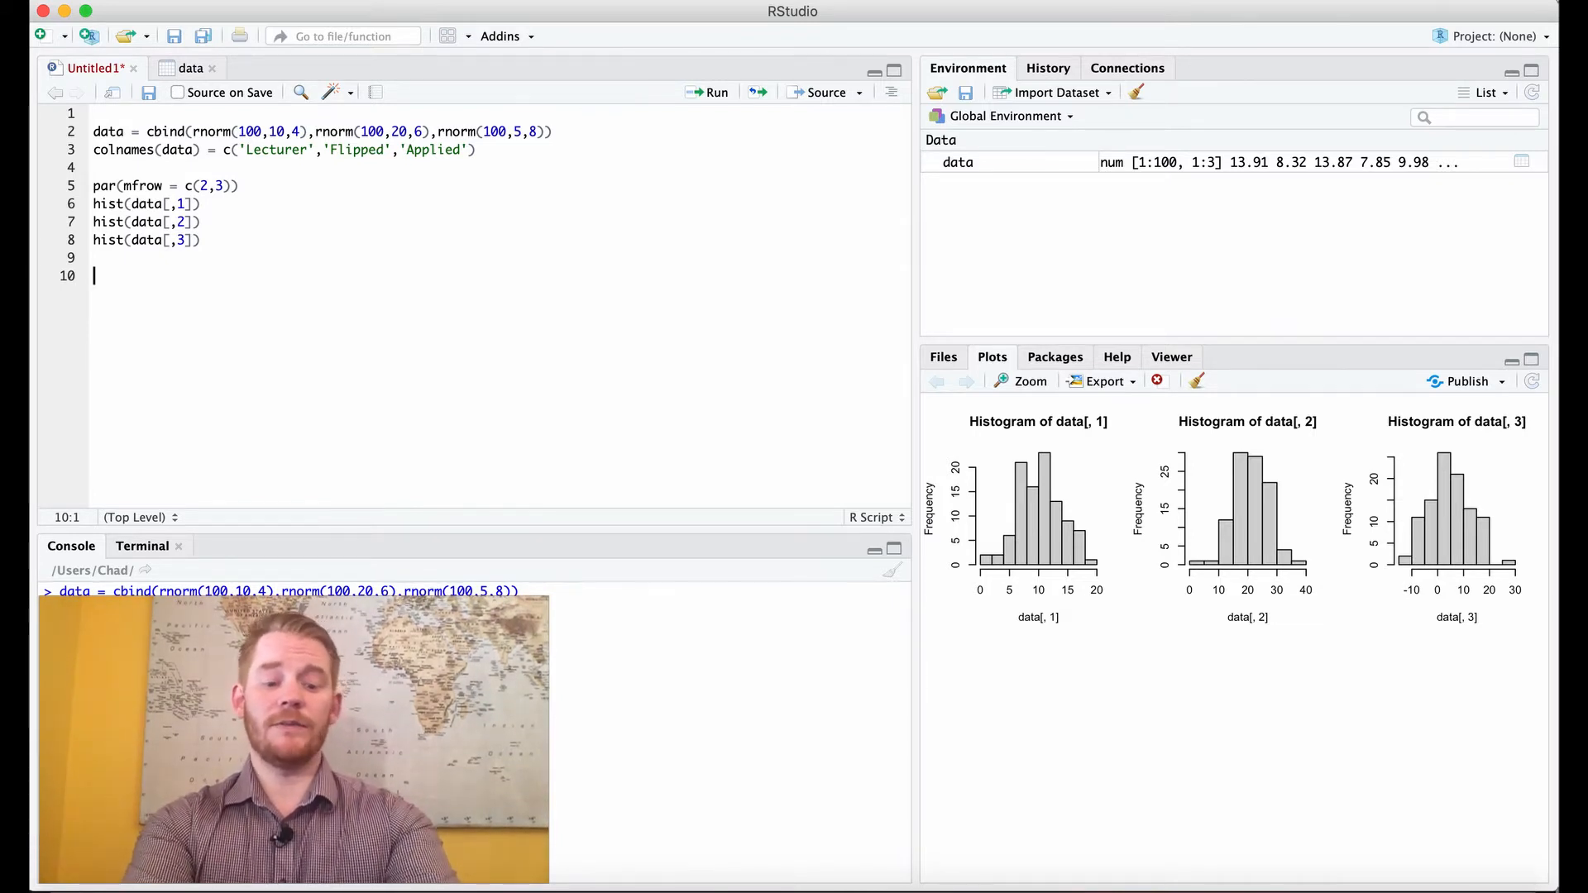
Write qqnorm(data[,1]) and qqline(data[,1]) for the first column's normal Q-Q plot
type("qqnorm(")
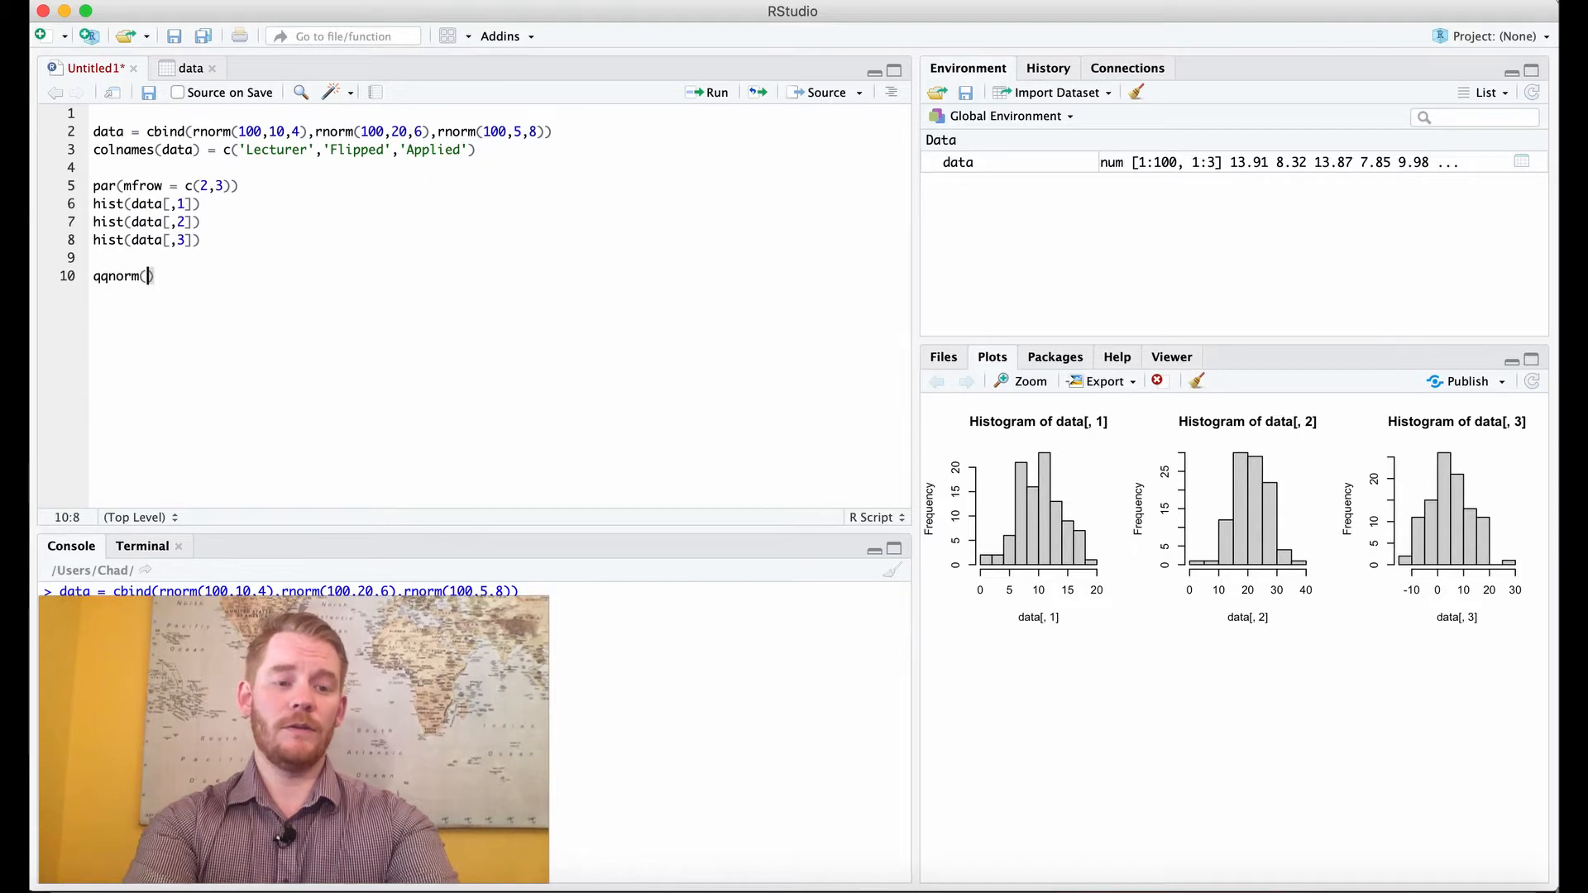
type("data[,1")
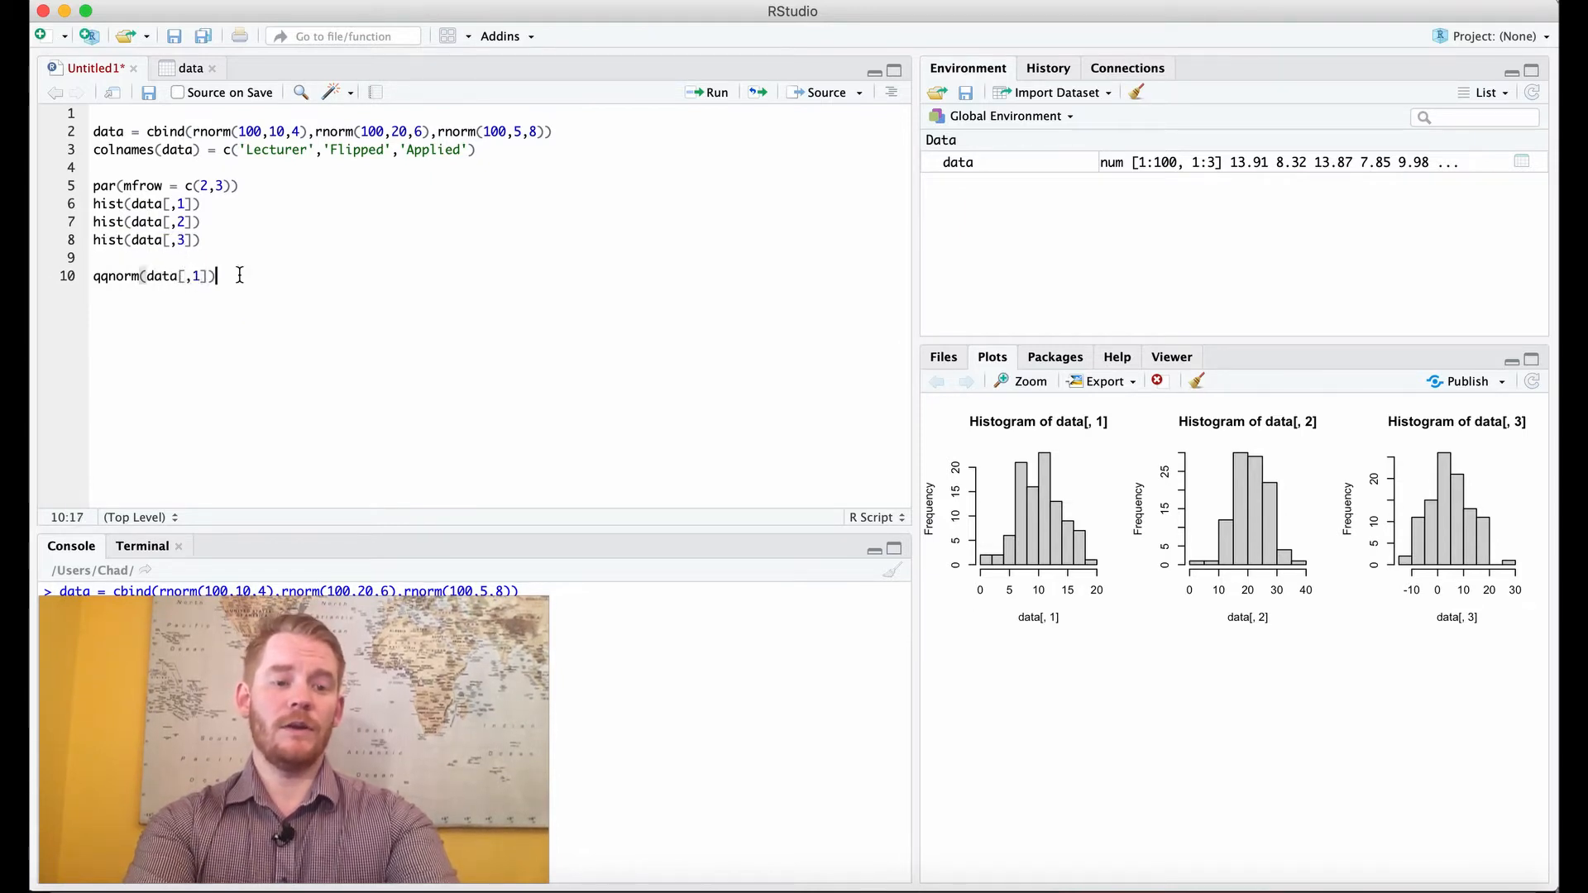
type("ggline")
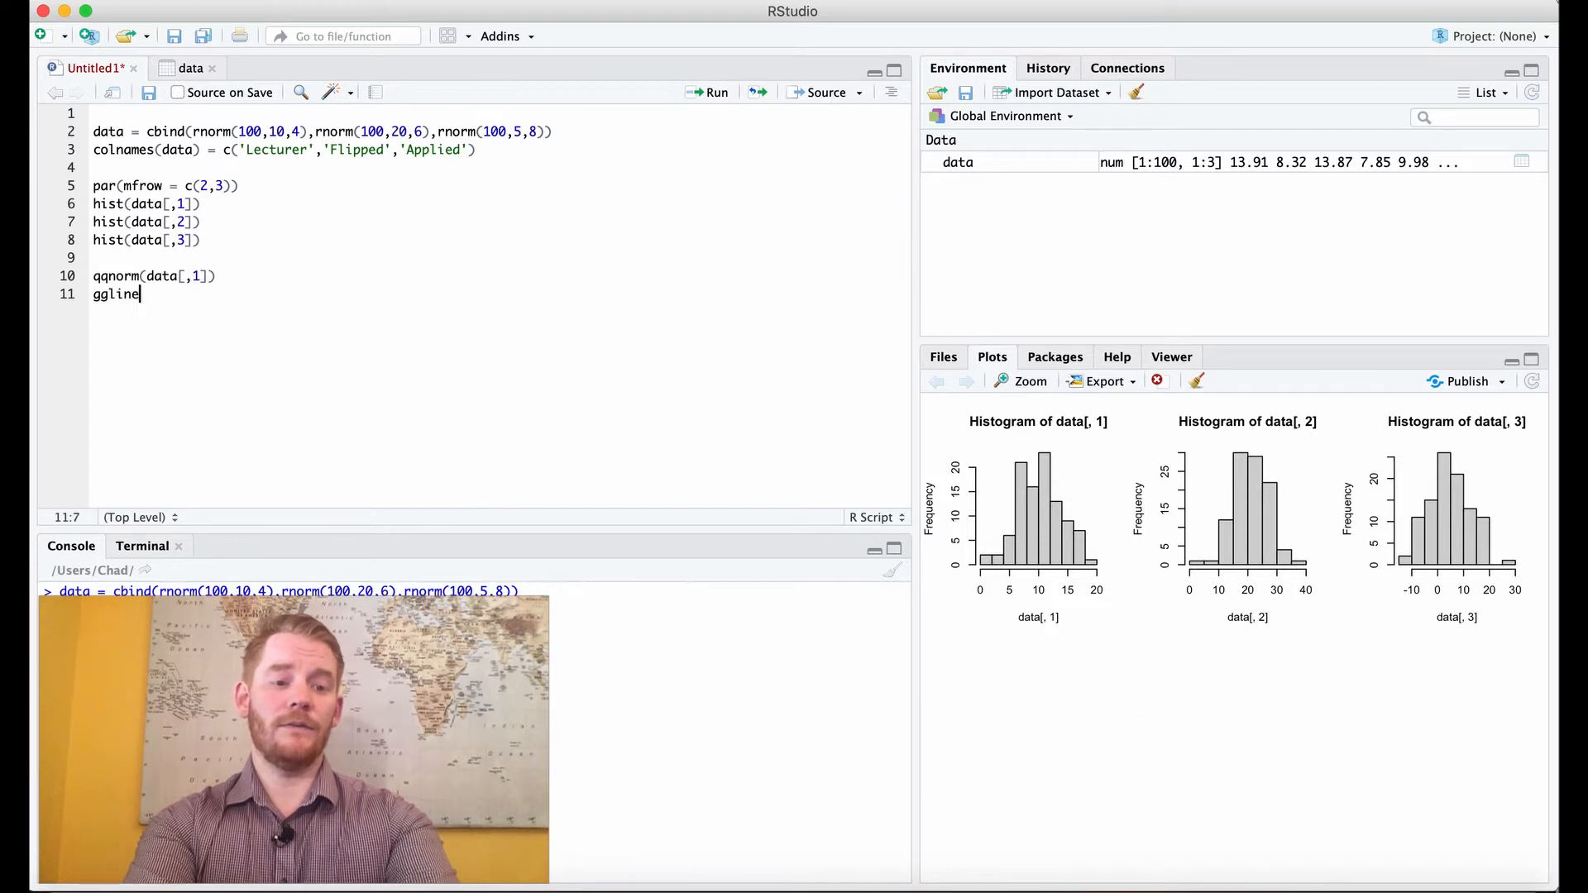
type("(data[,1")
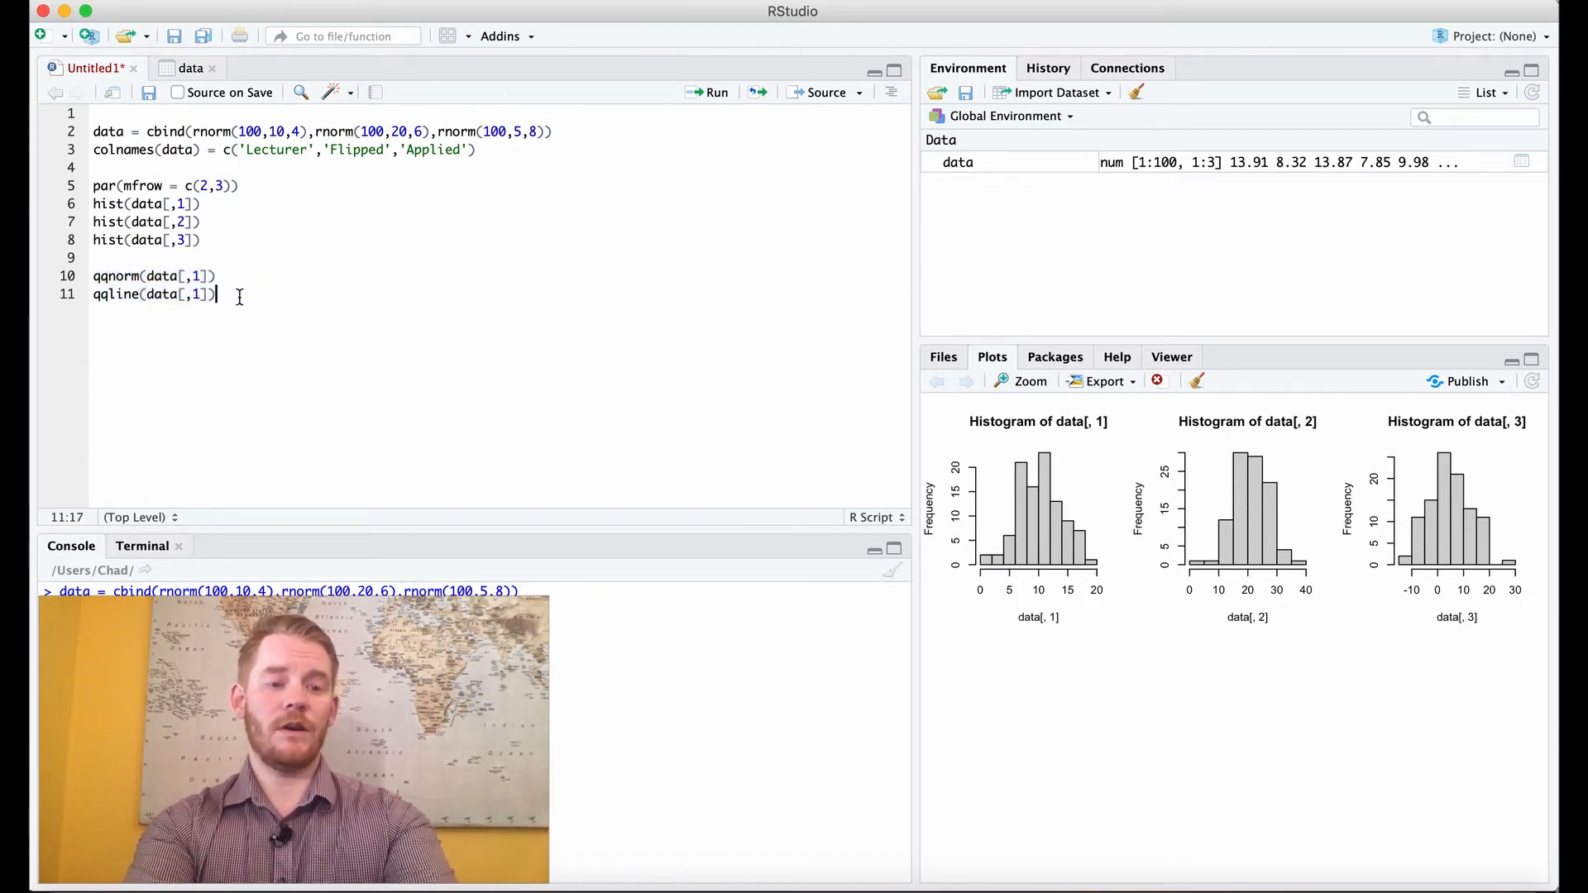
type("qqnorm(data[,1])")
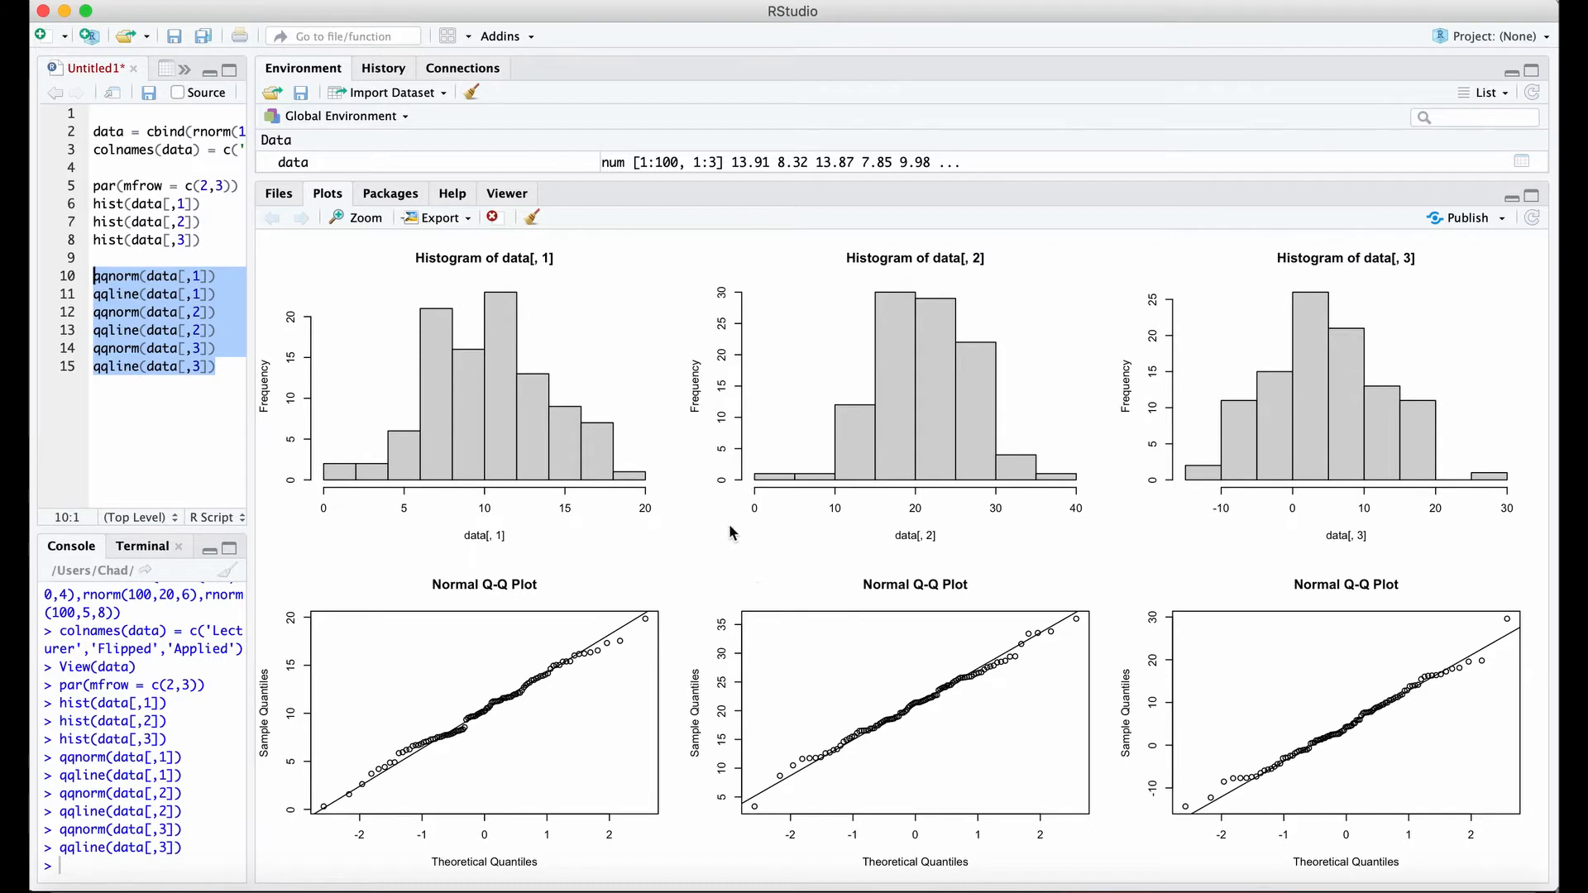
mouse_move(950, 503)
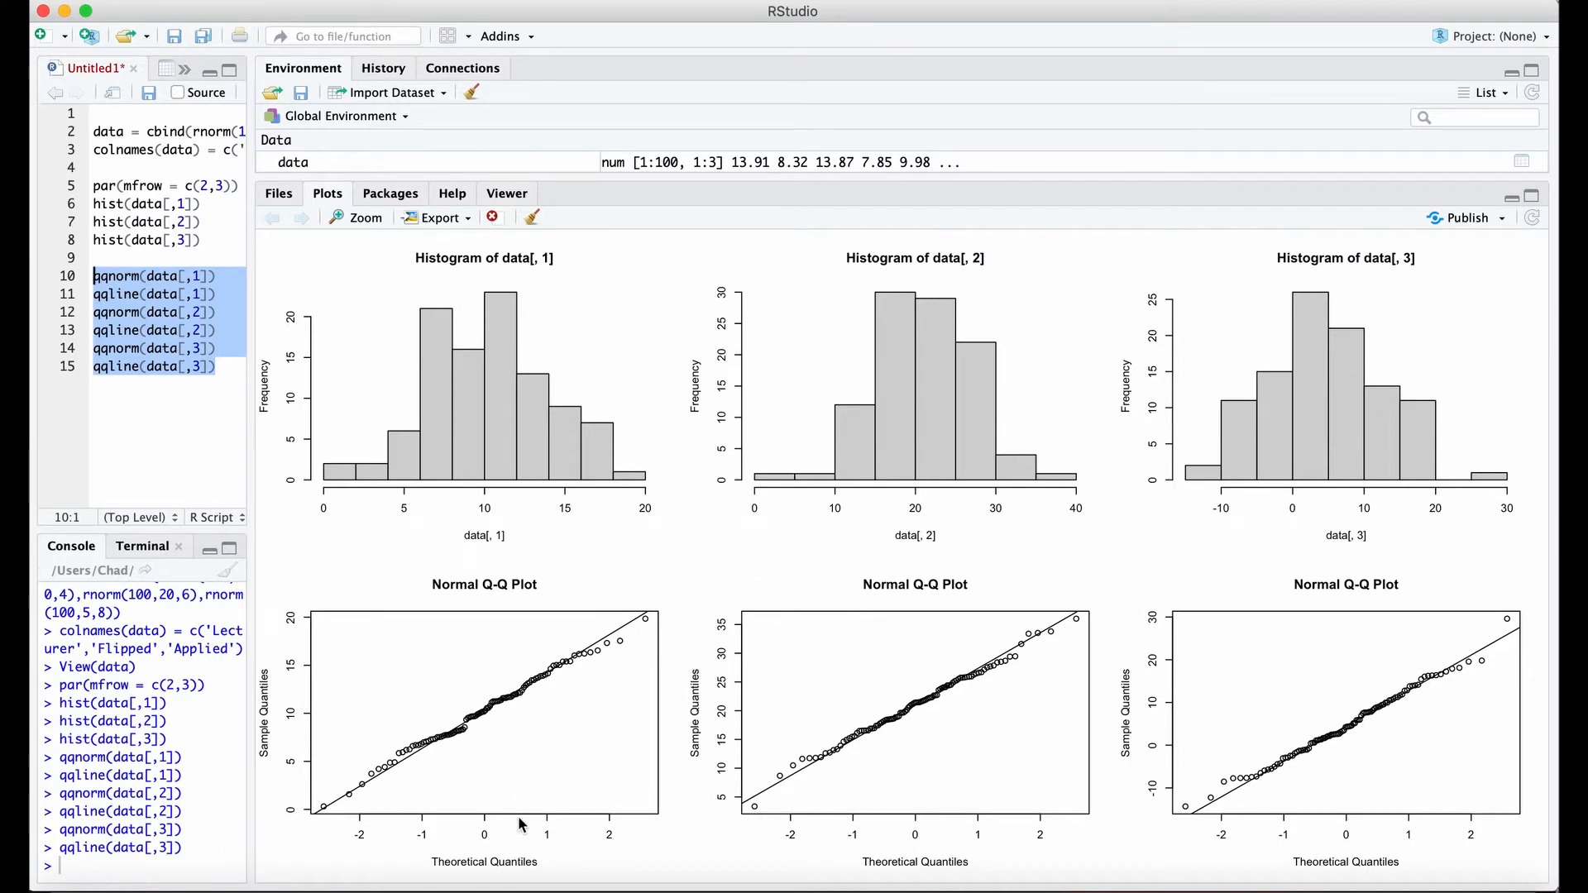
mouse_move(472, 766)
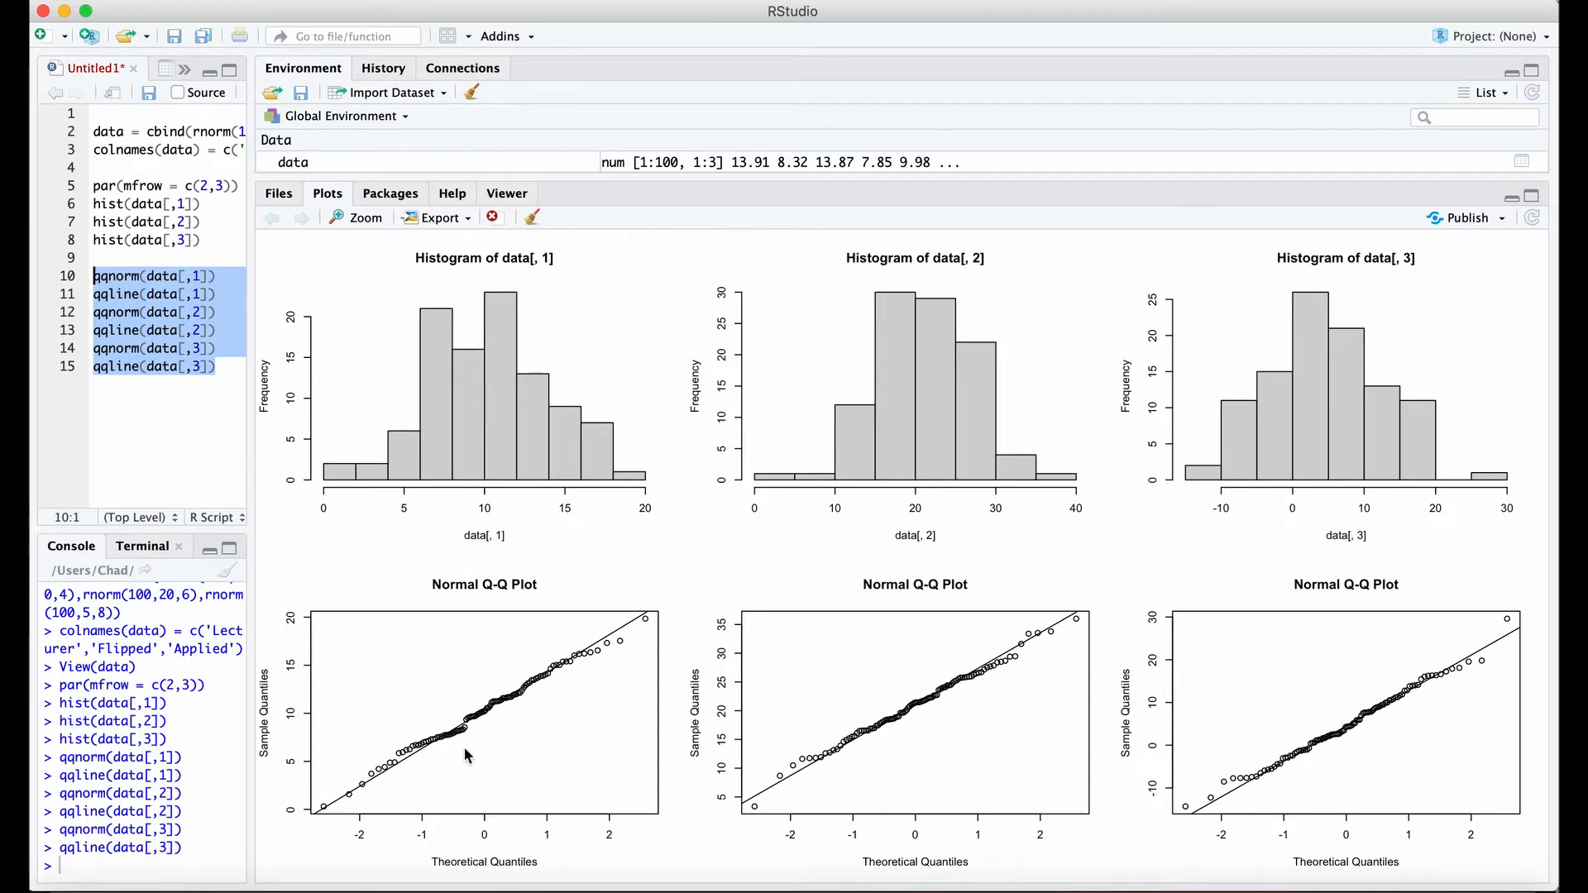
mouse_move(325, 820)
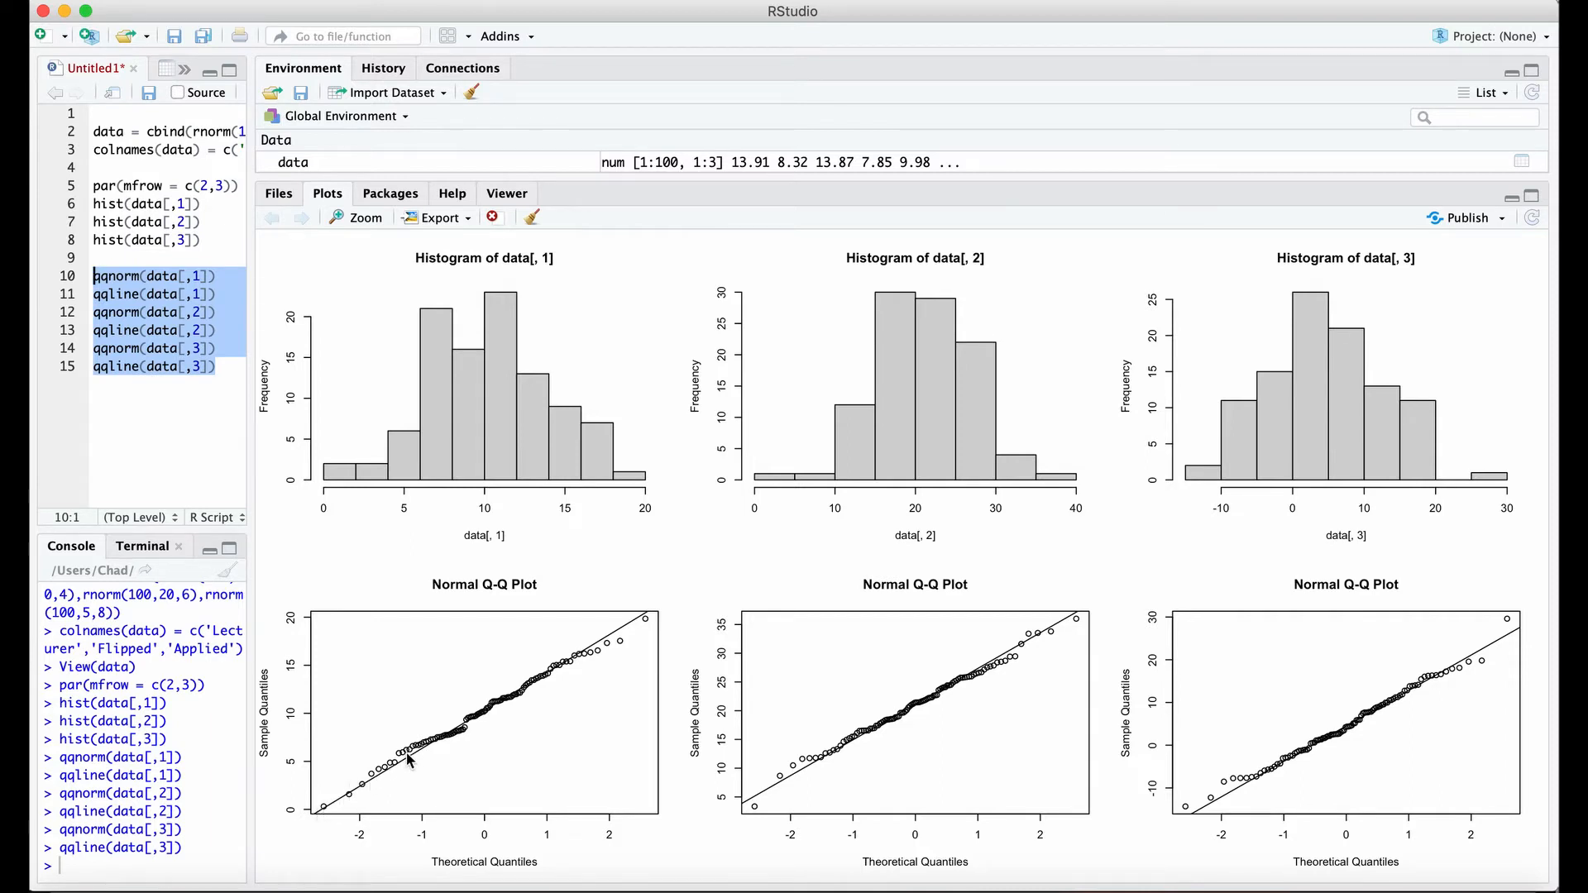
mouse_move(615, 635)
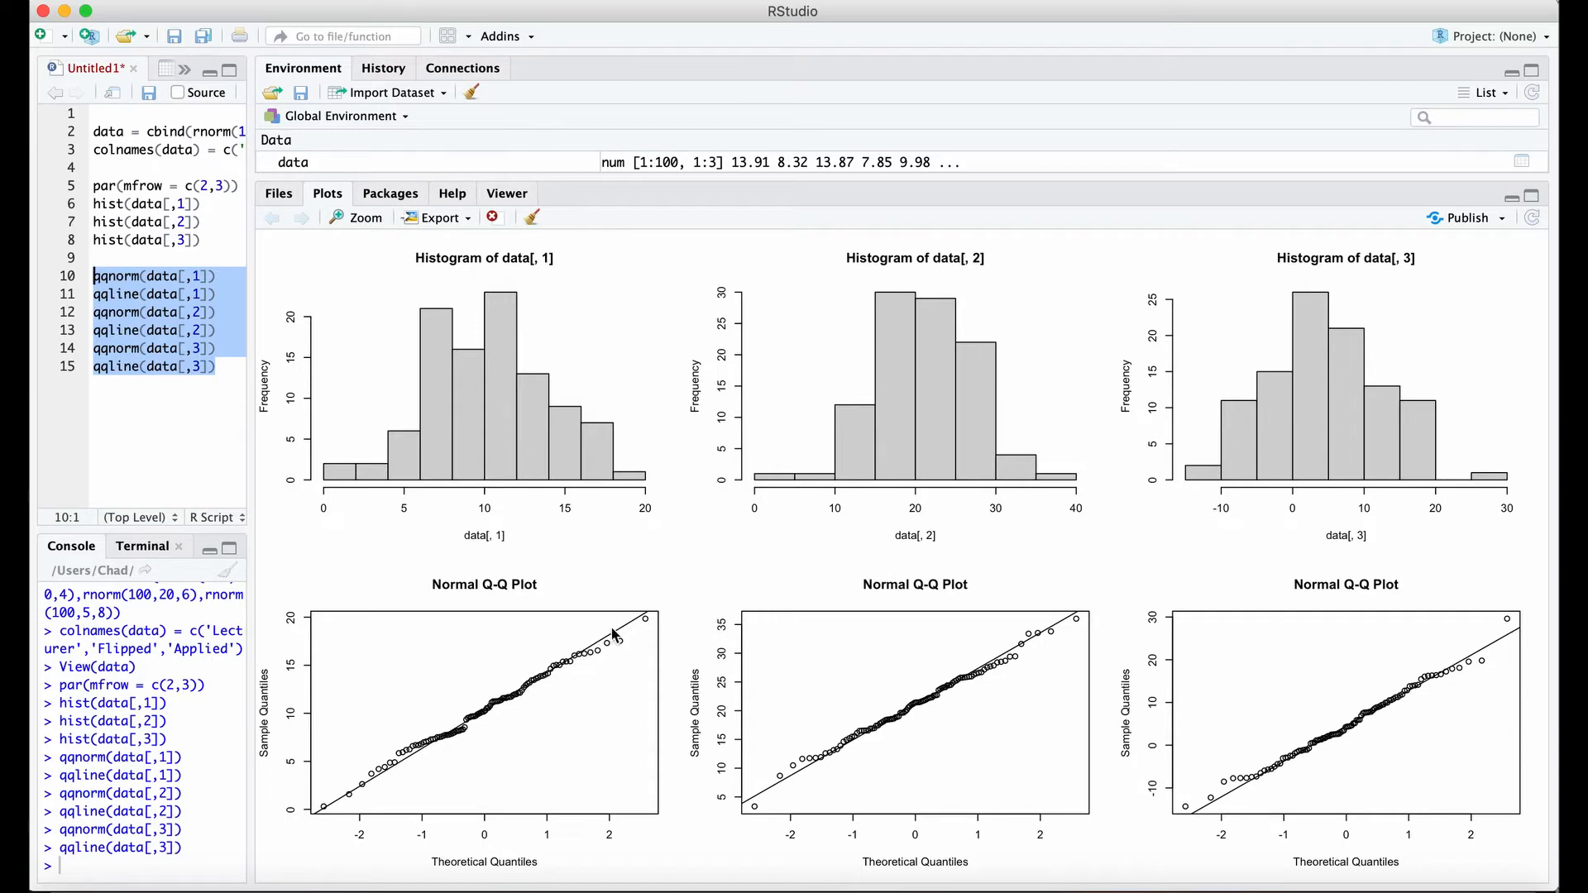
mouse_move(601, 723)
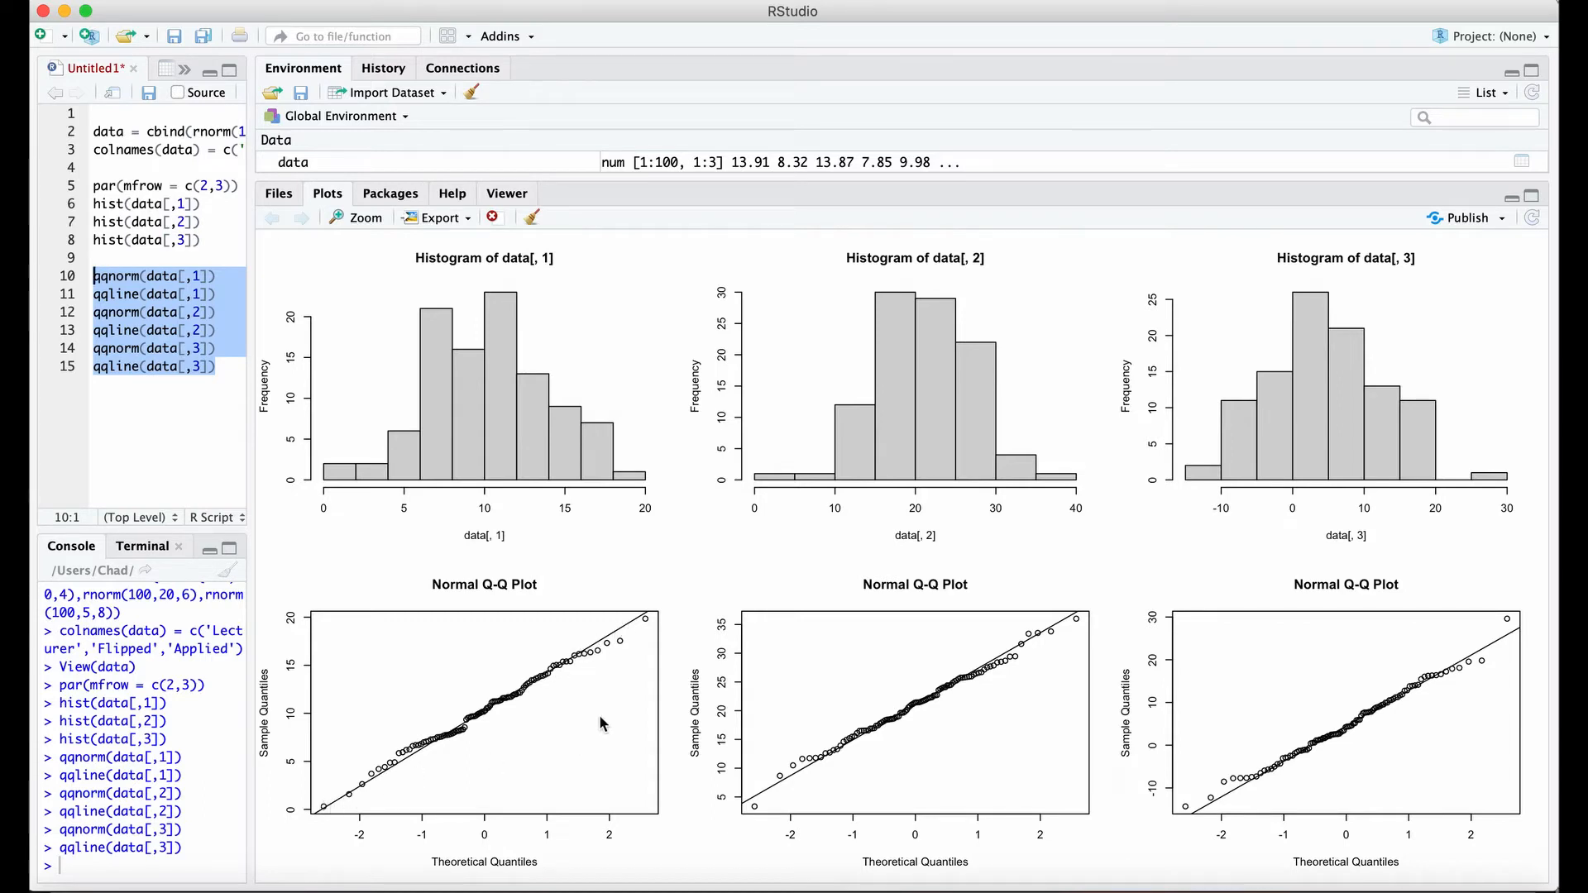
mouse_move(616, 732)
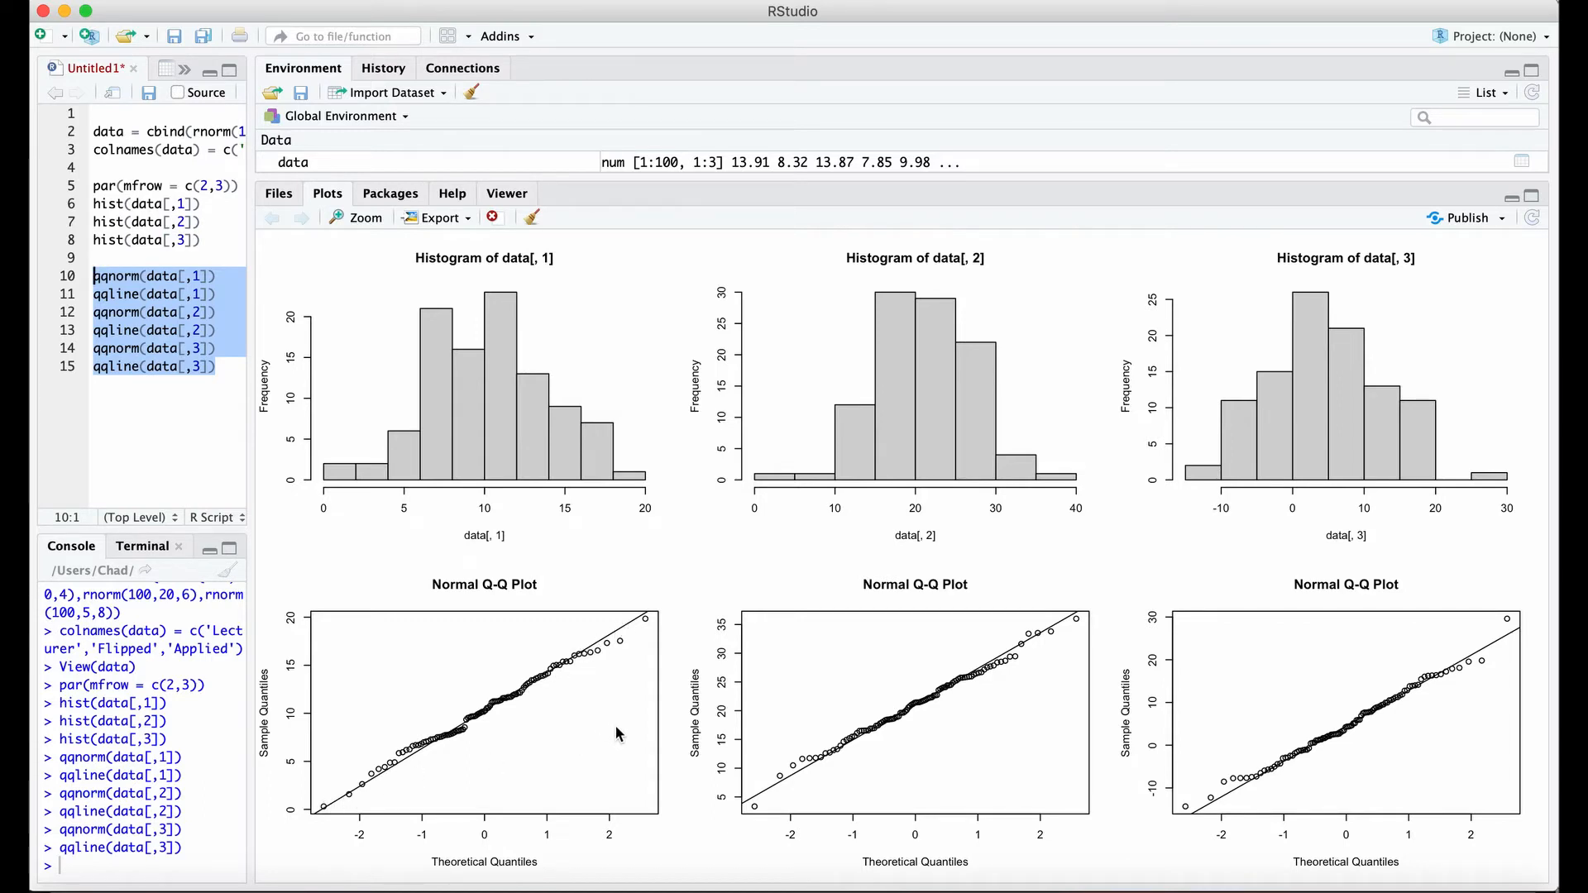
mouse_move(616, 602)
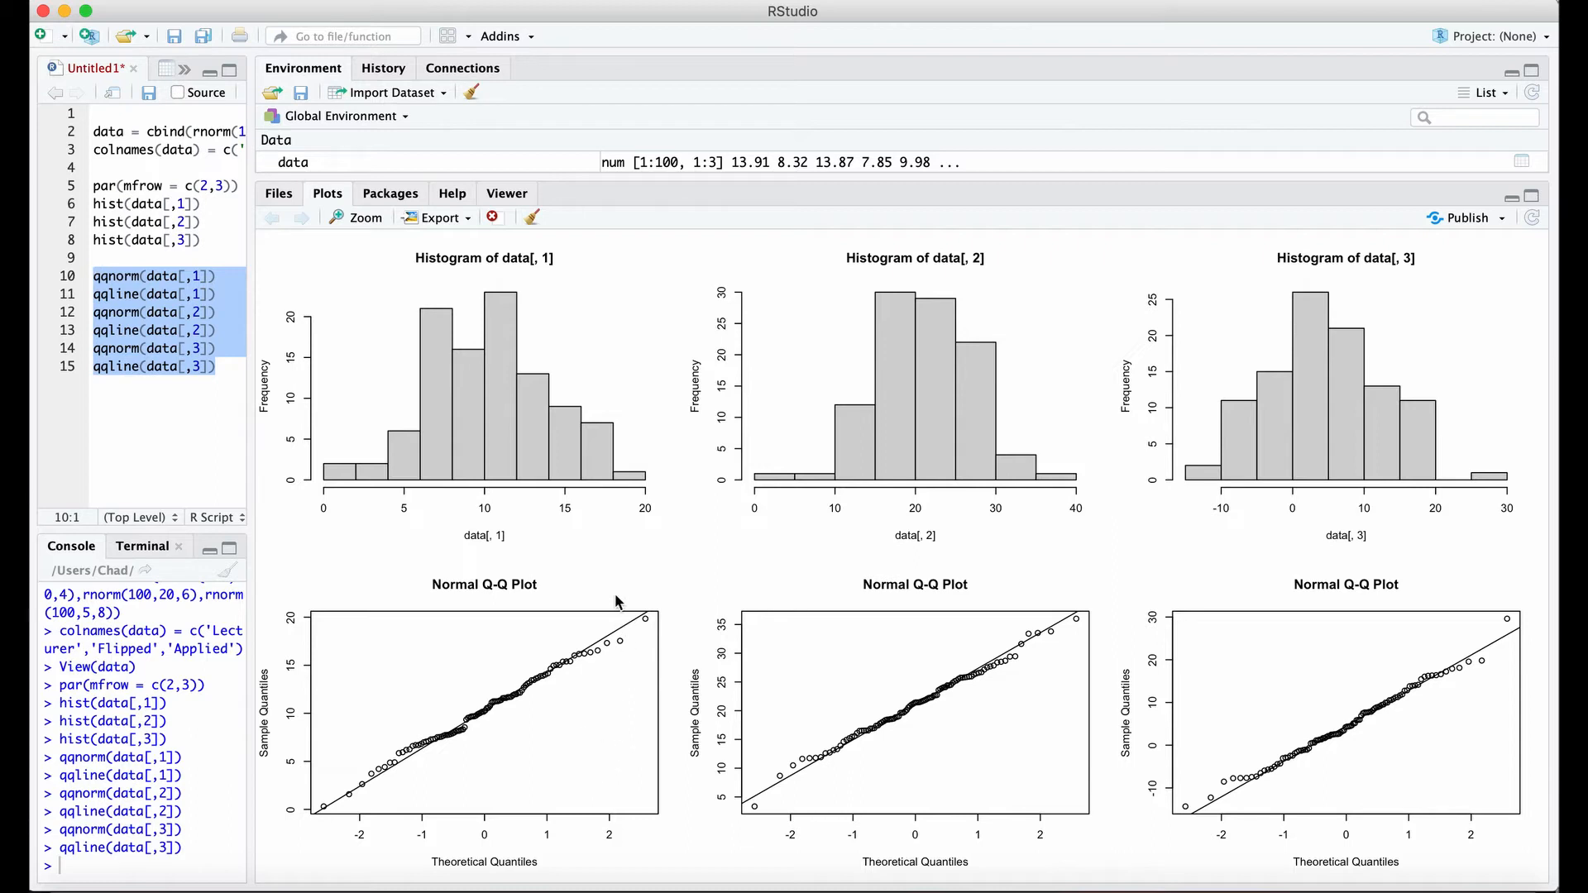
mouse_move(617, 570)
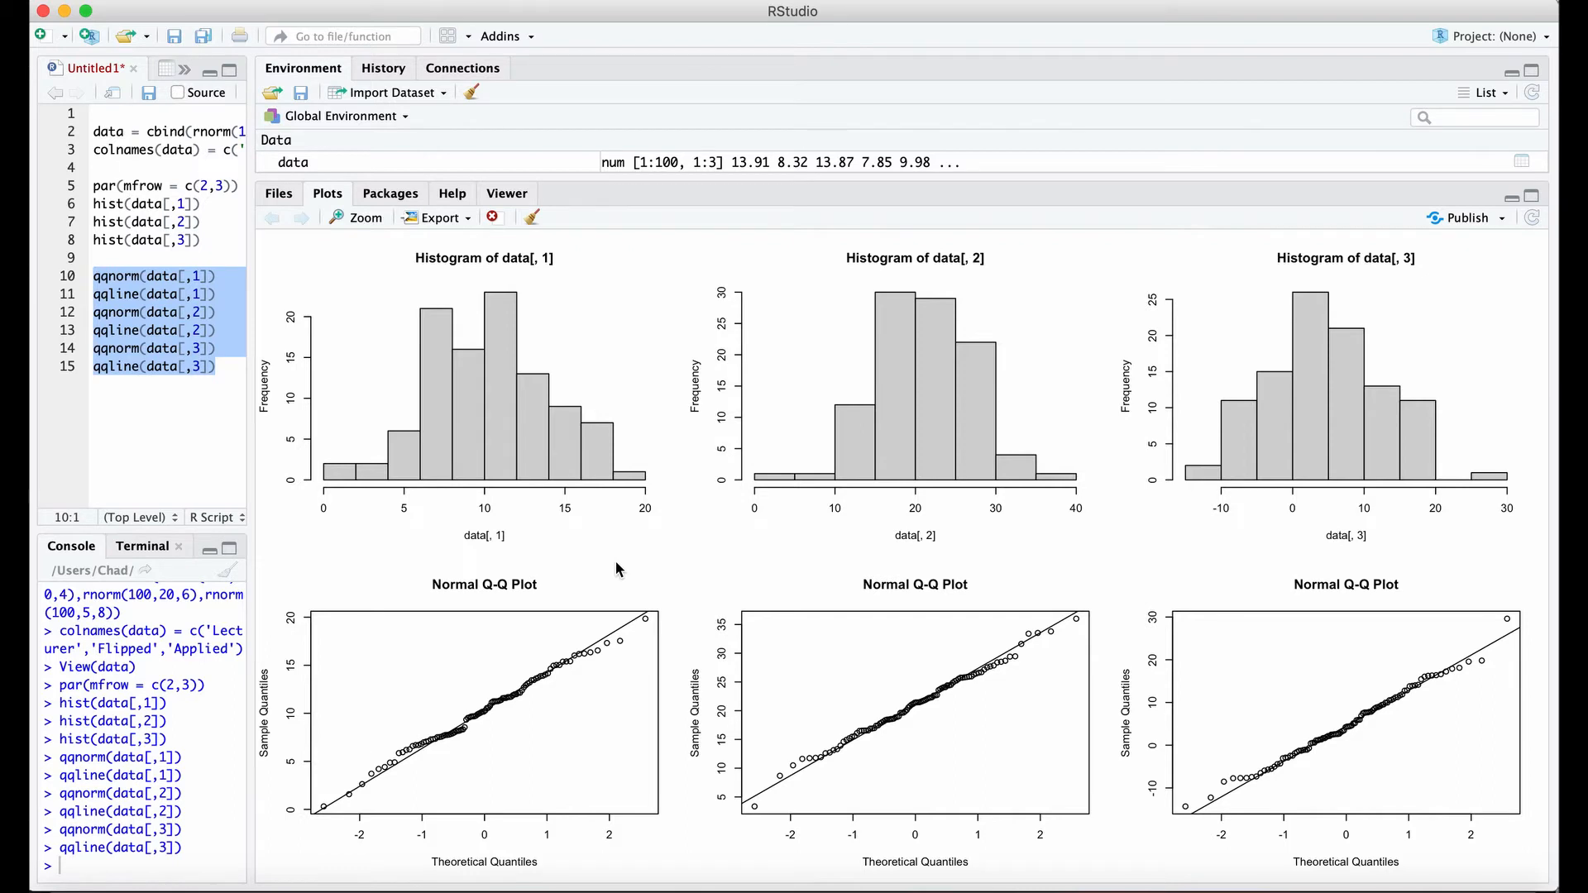
mouse_move(582, 755)
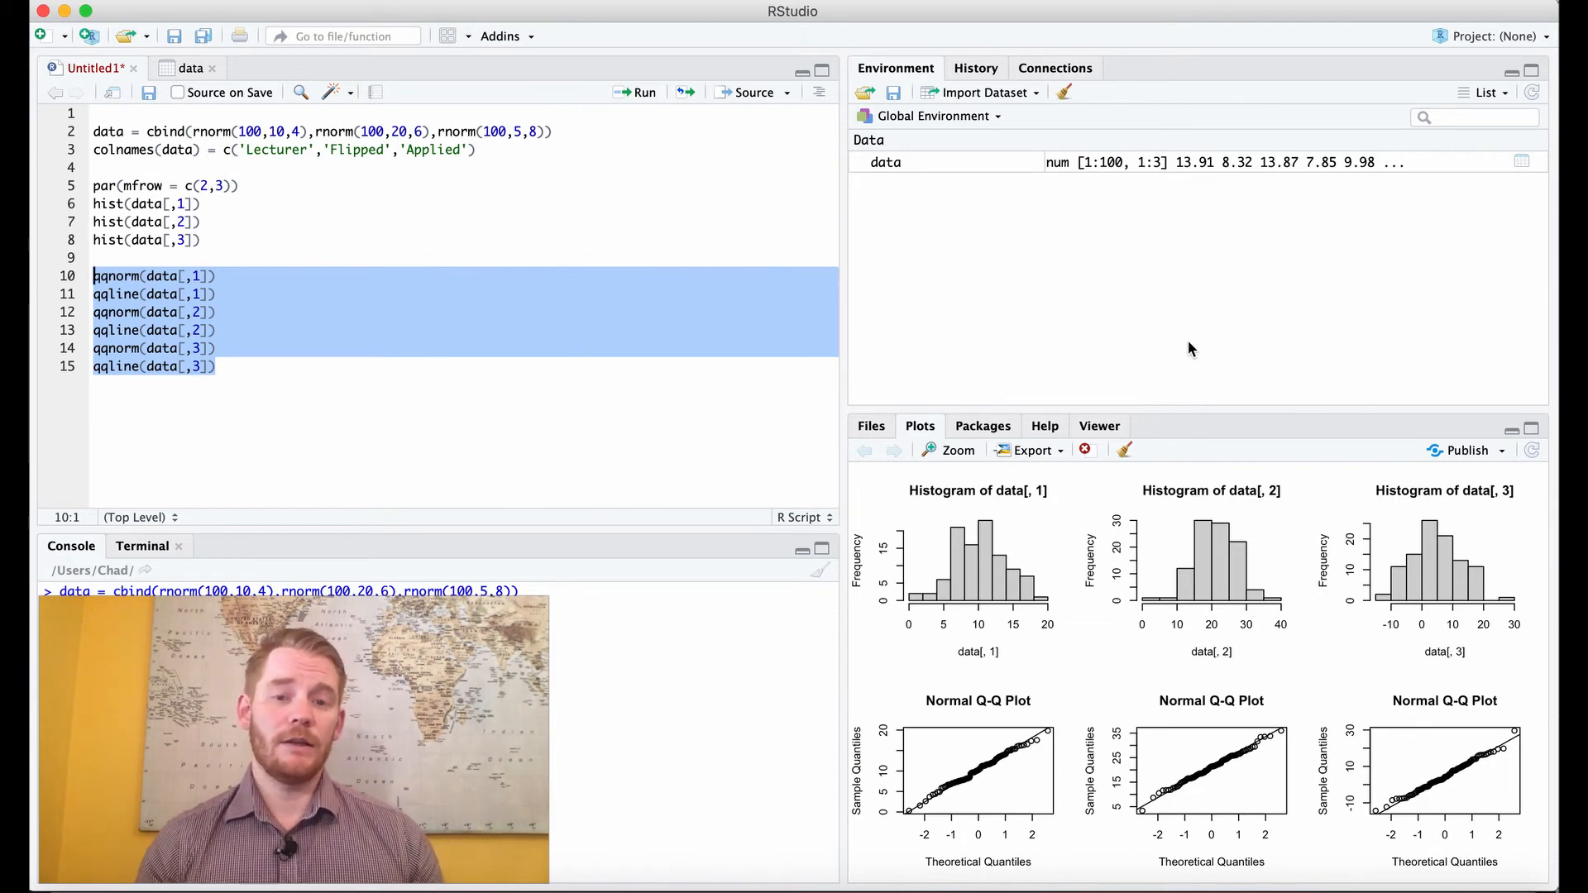
Run shapiro.test(data[,1]), reporting W = 0.99276 and p-value = 0.873
left_click(213, 367)
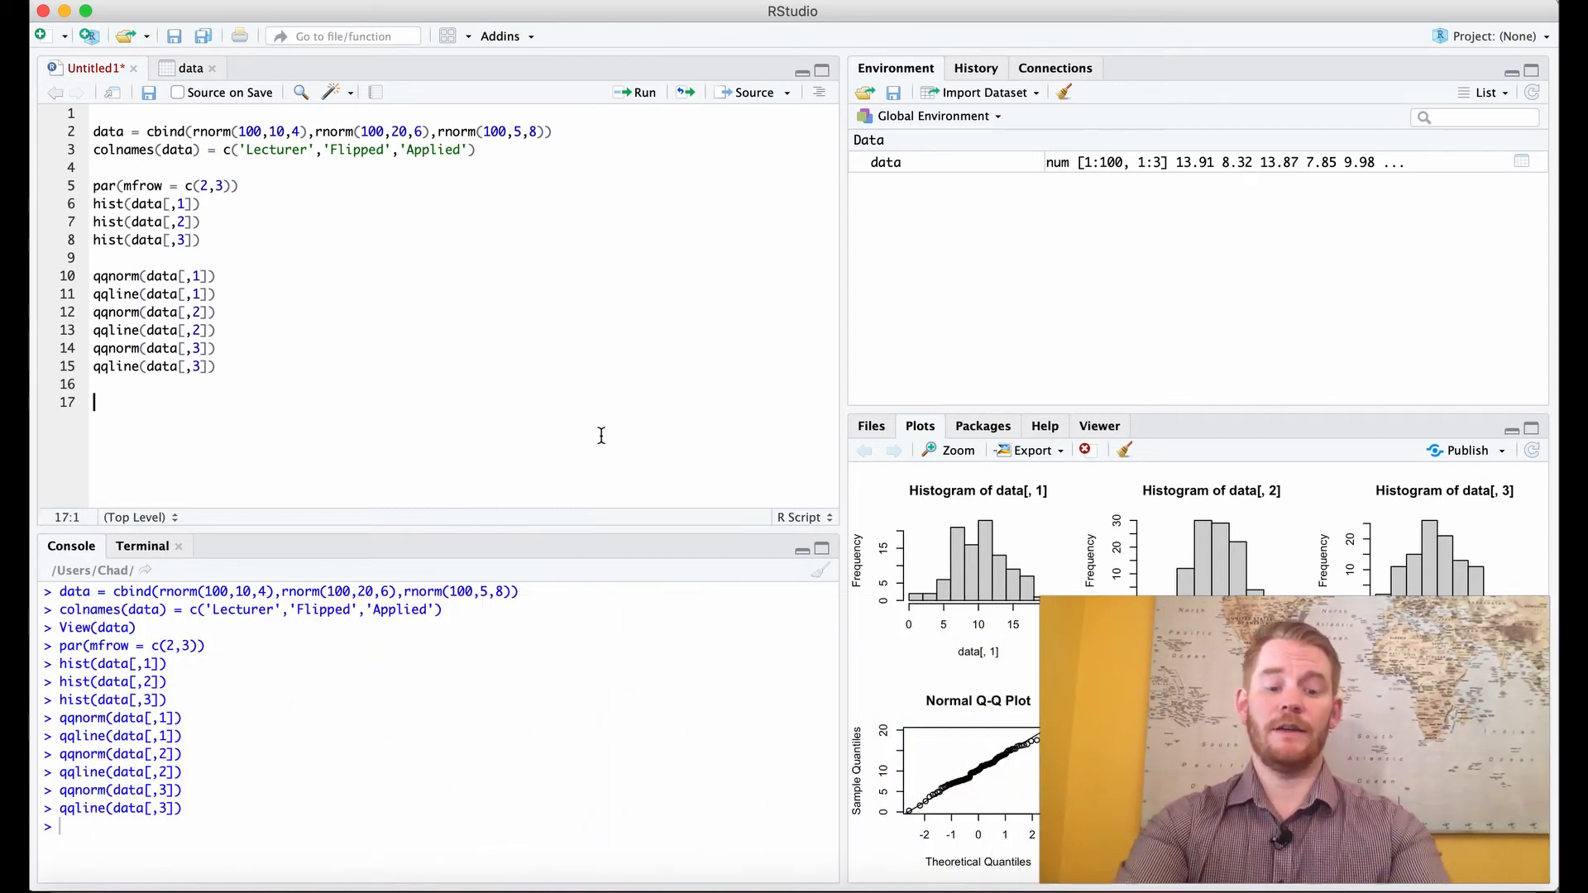
type("shapi")
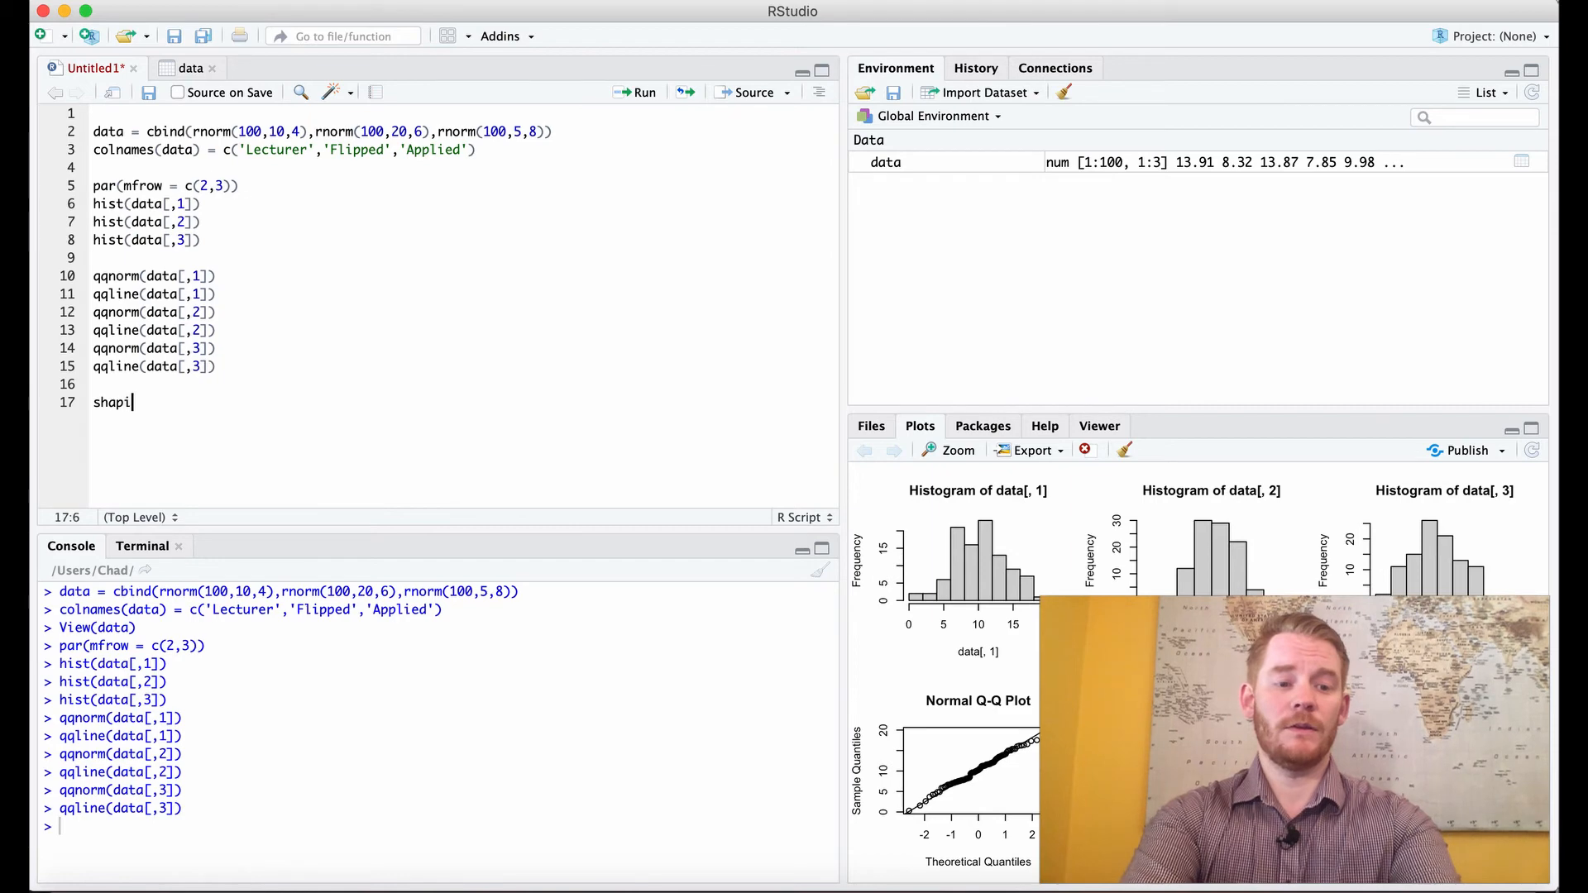
type("ro.test()")
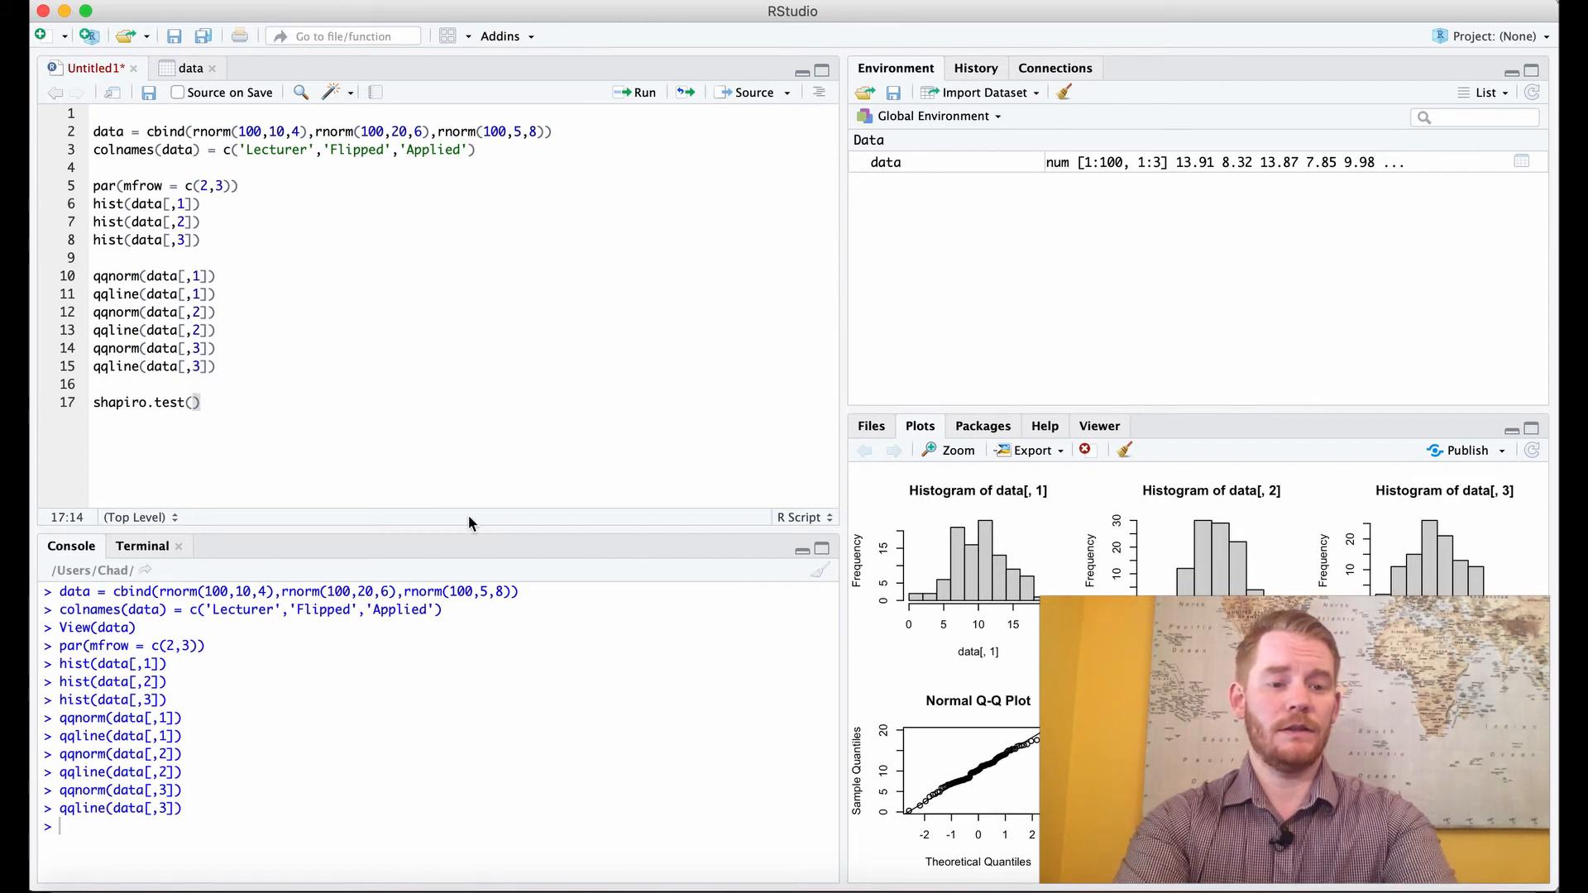
type("data")
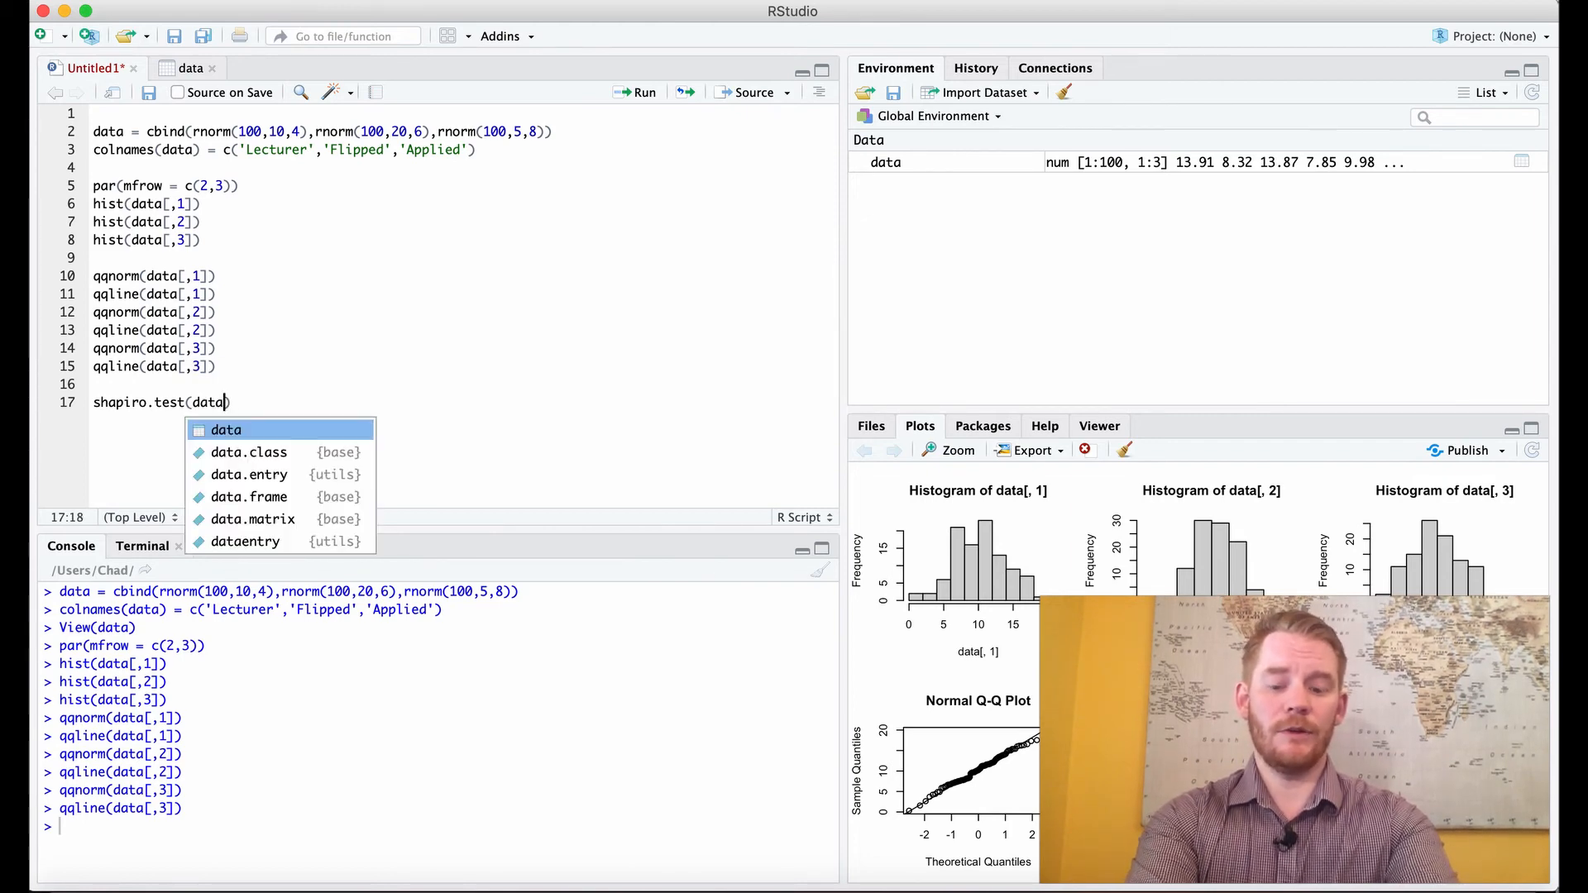
type("[,1])")
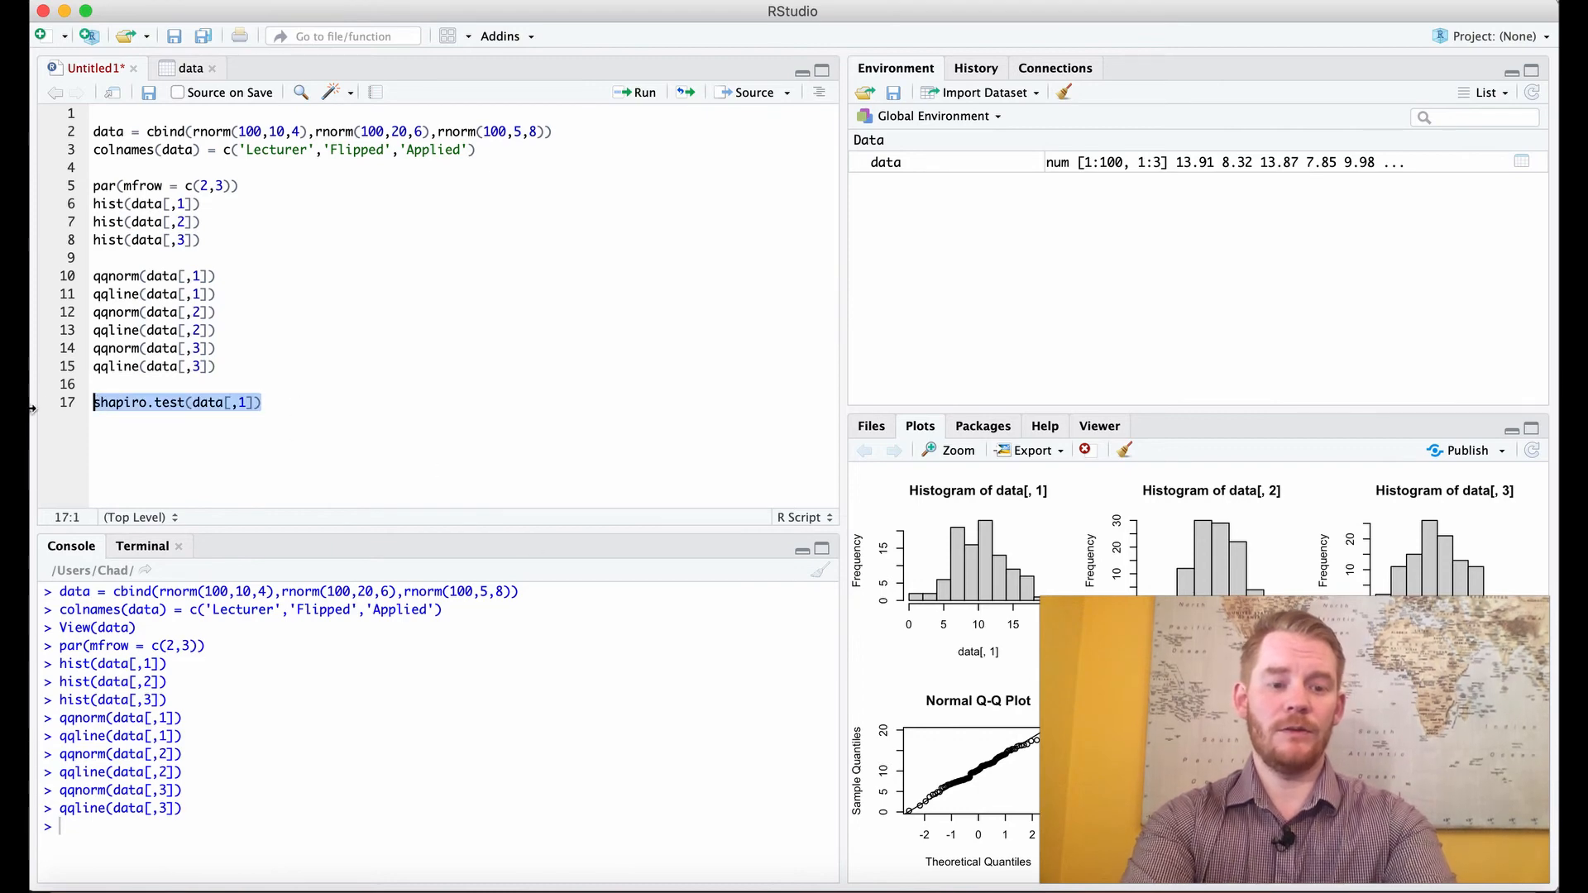
left_click(635, 92)
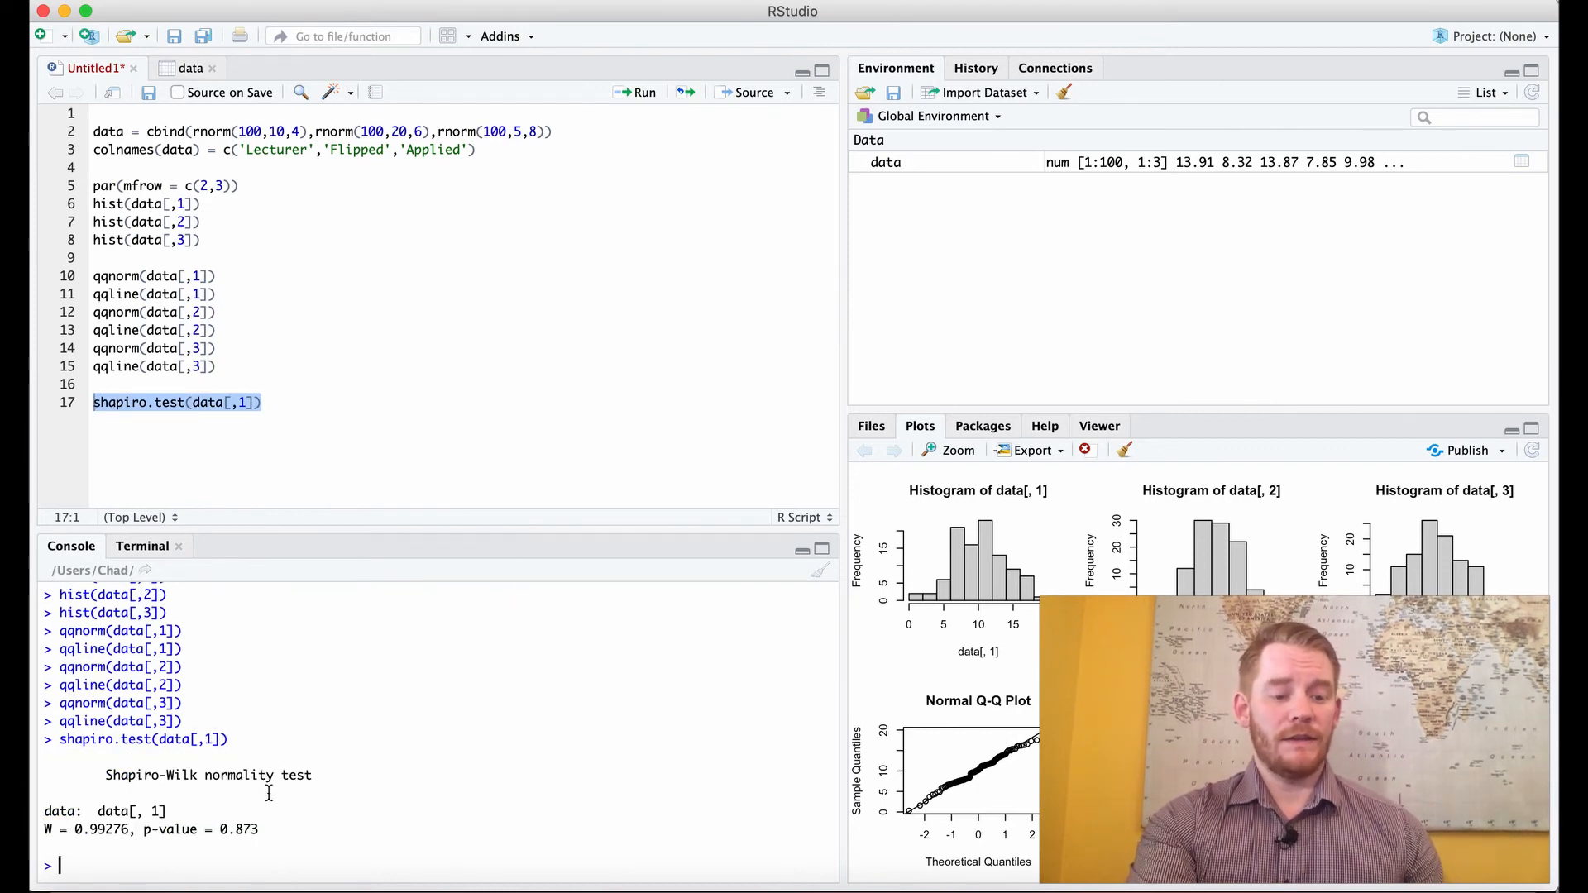